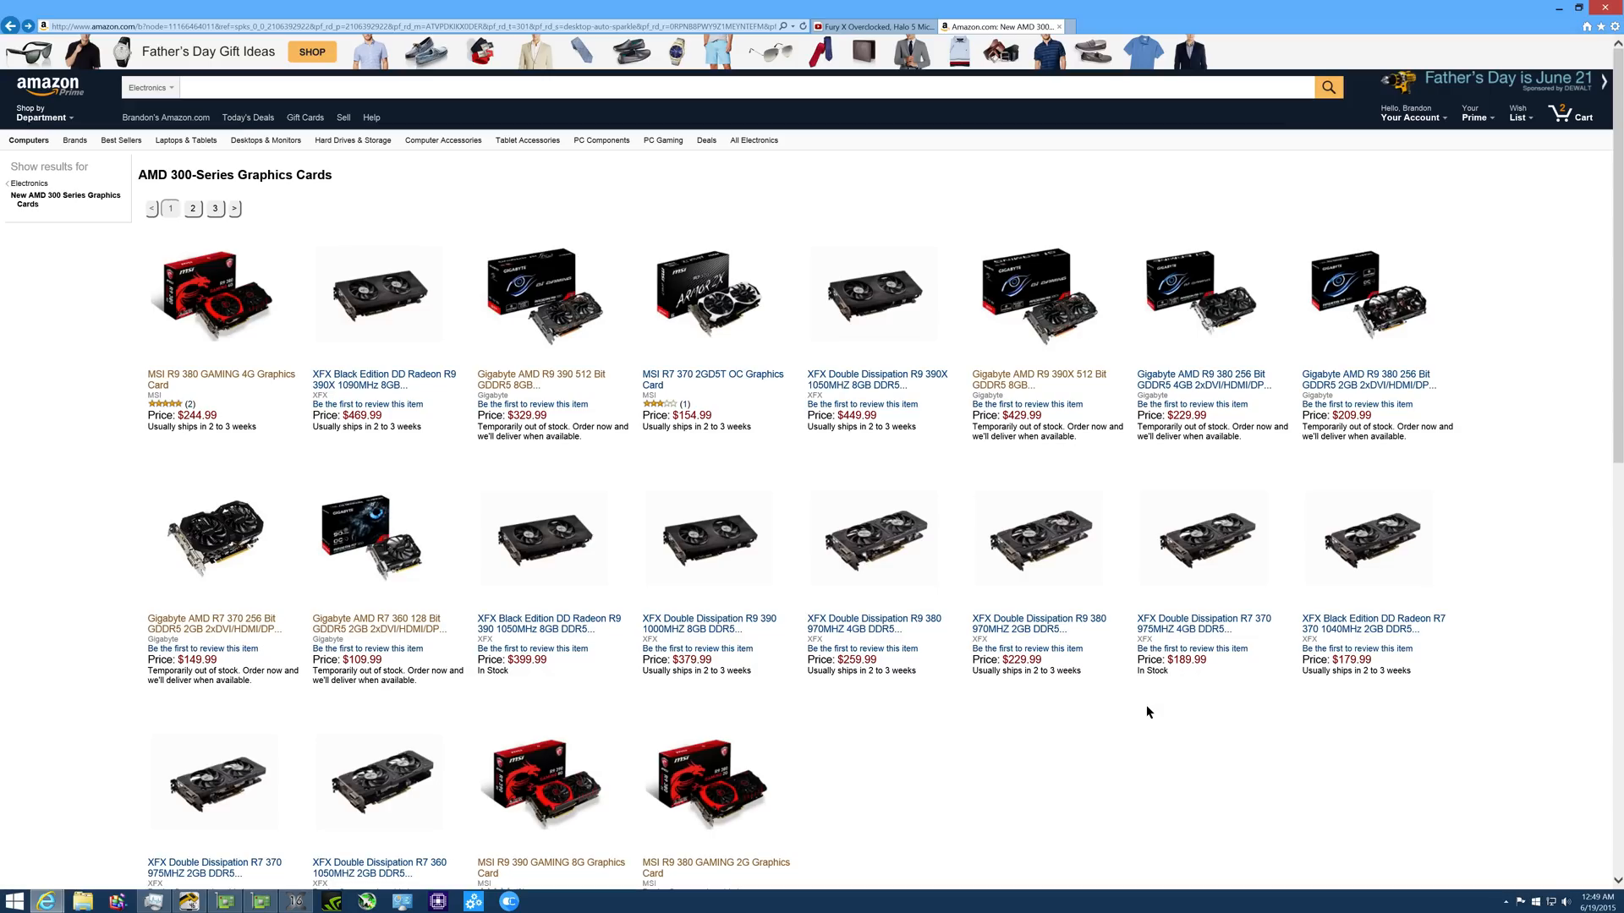
mouse_move(974, 585)
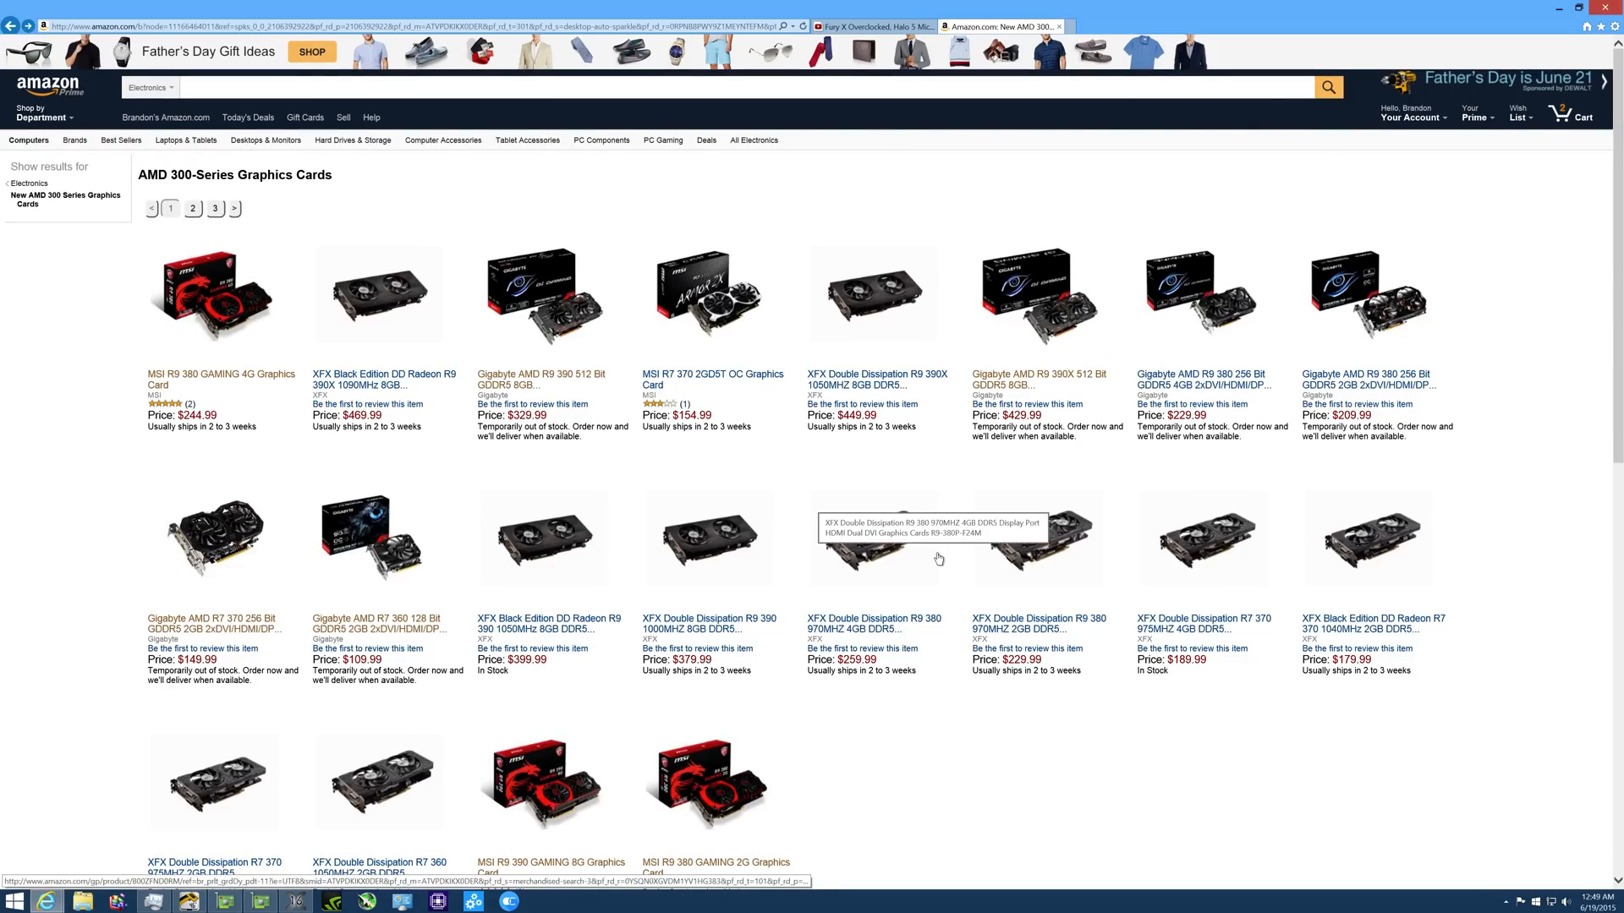
Scroll the listings and open the Gigabyte R7 360 and R7 370 card pages.
scroll("down", 3)
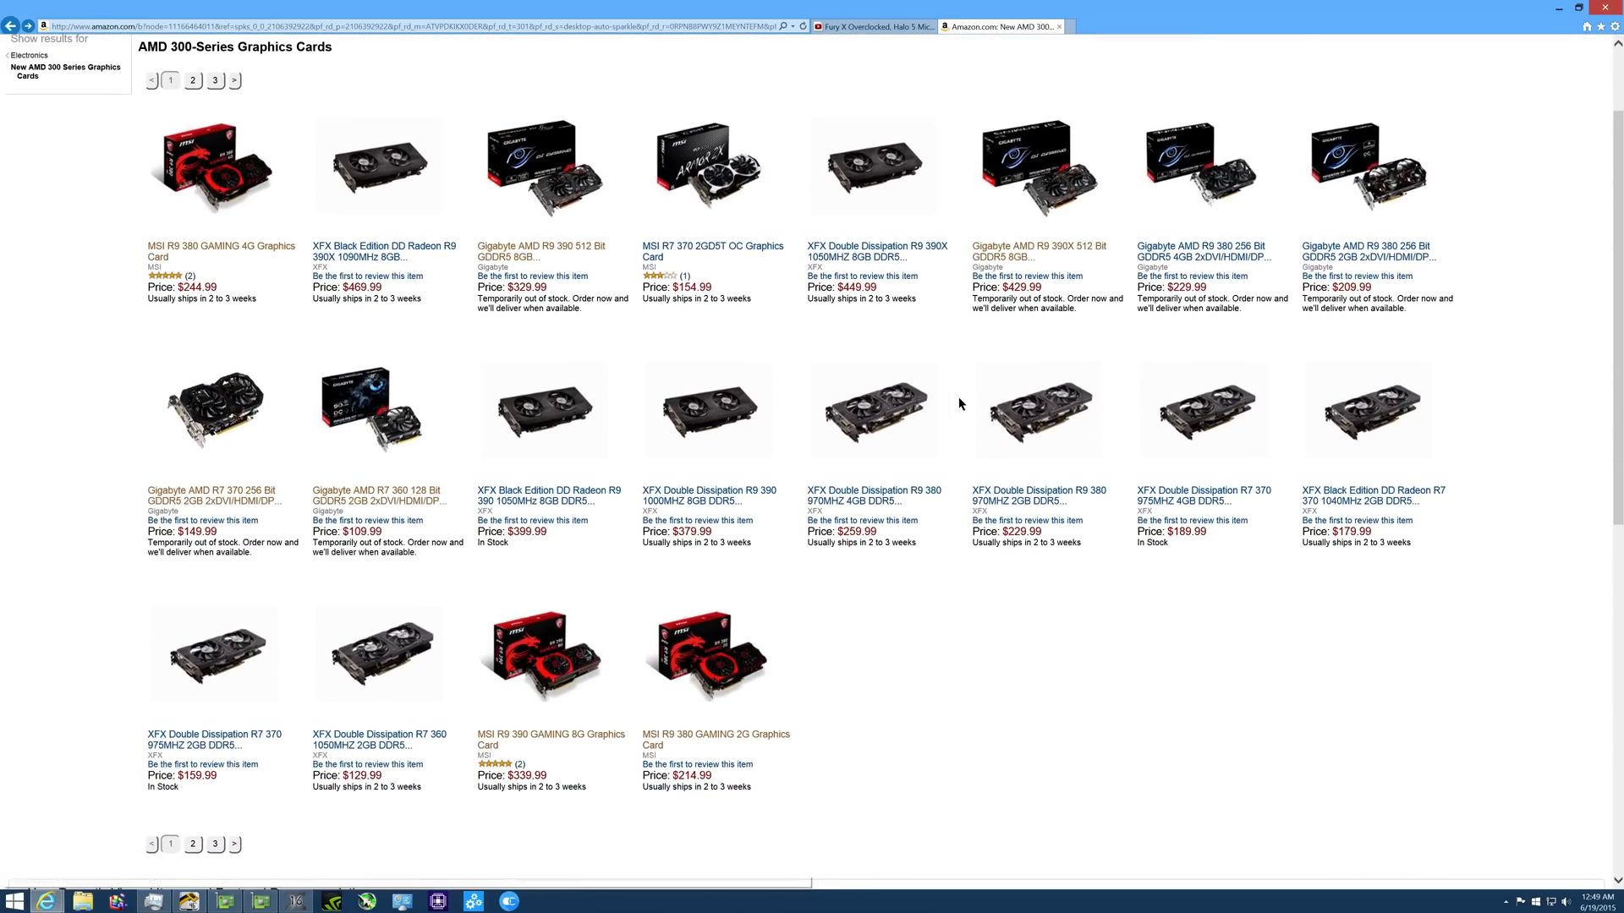
mouse_move(376, 495)
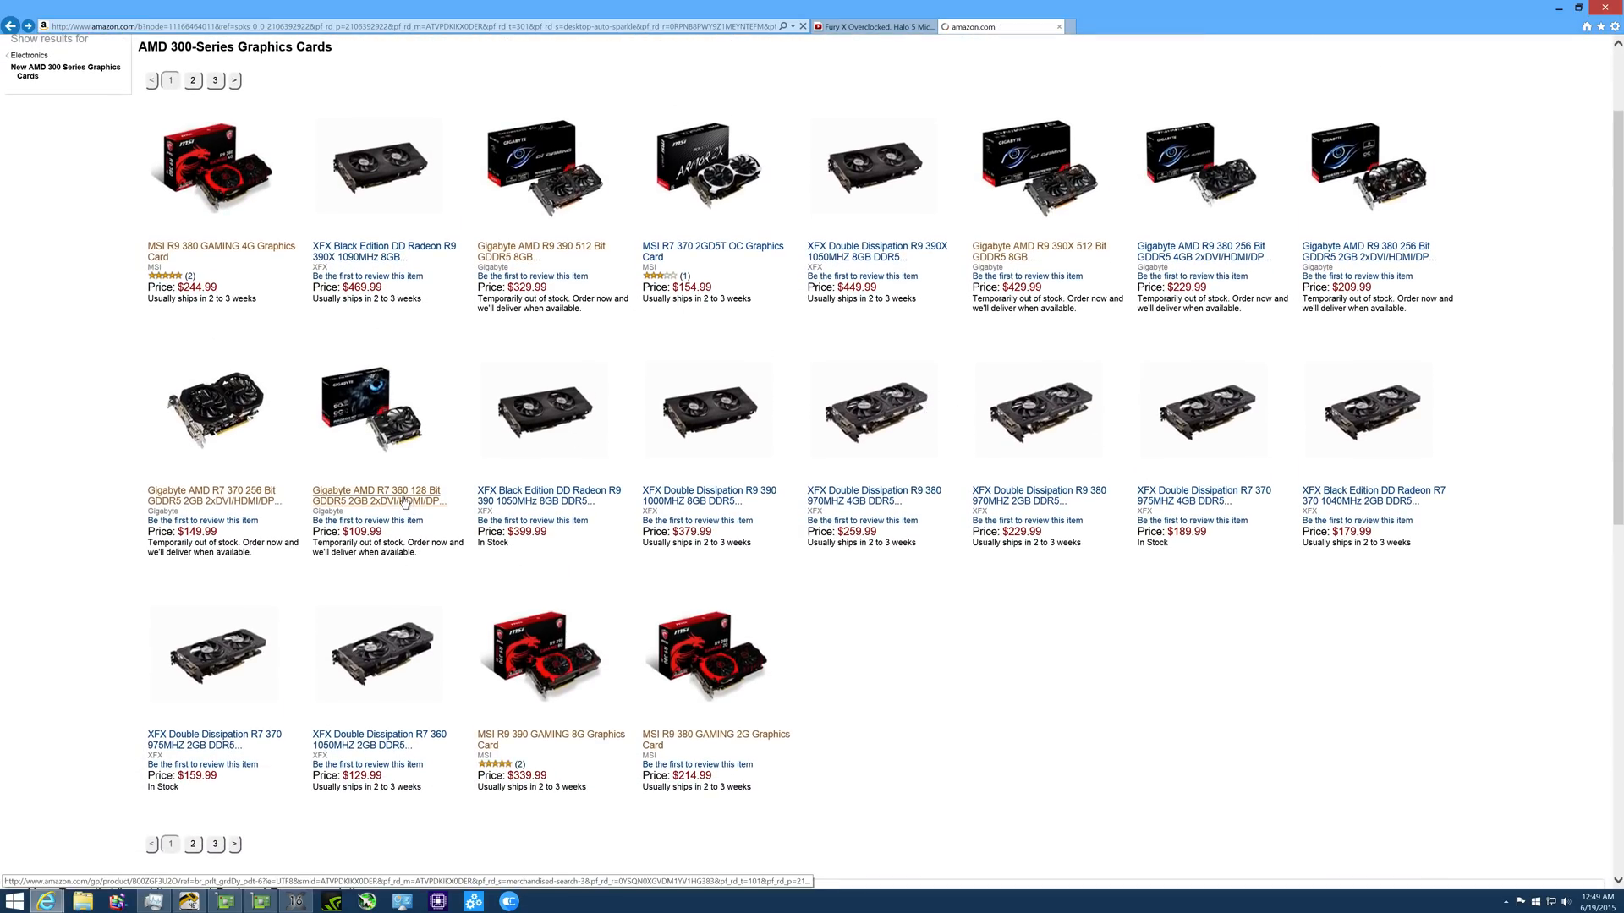
left_click(375, 495)
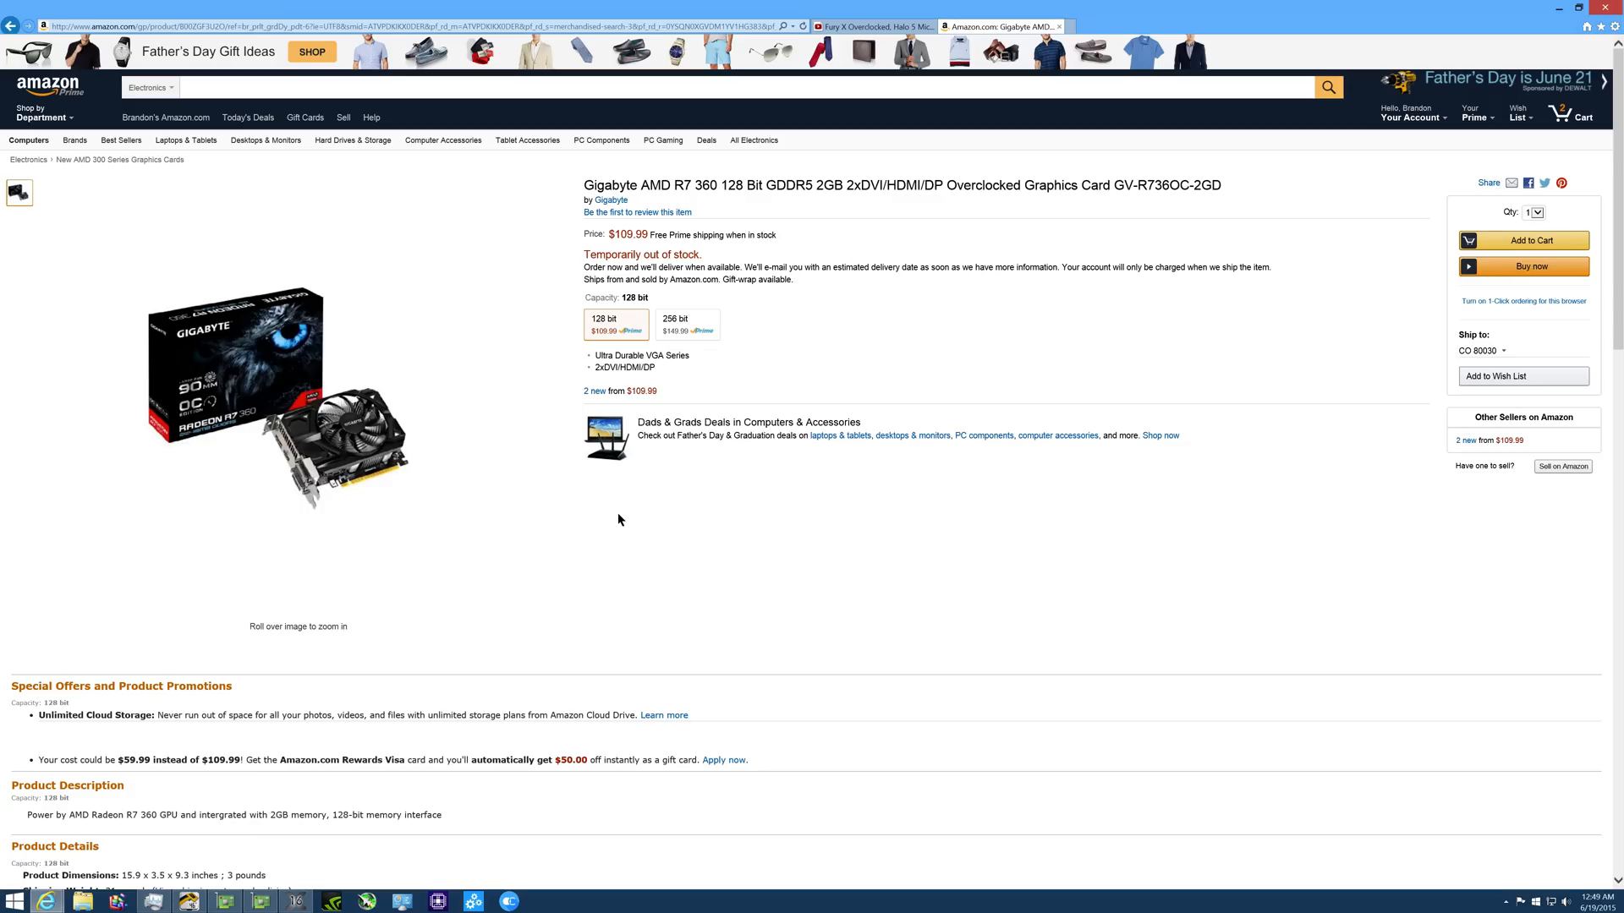
mouse_move(909, 336)
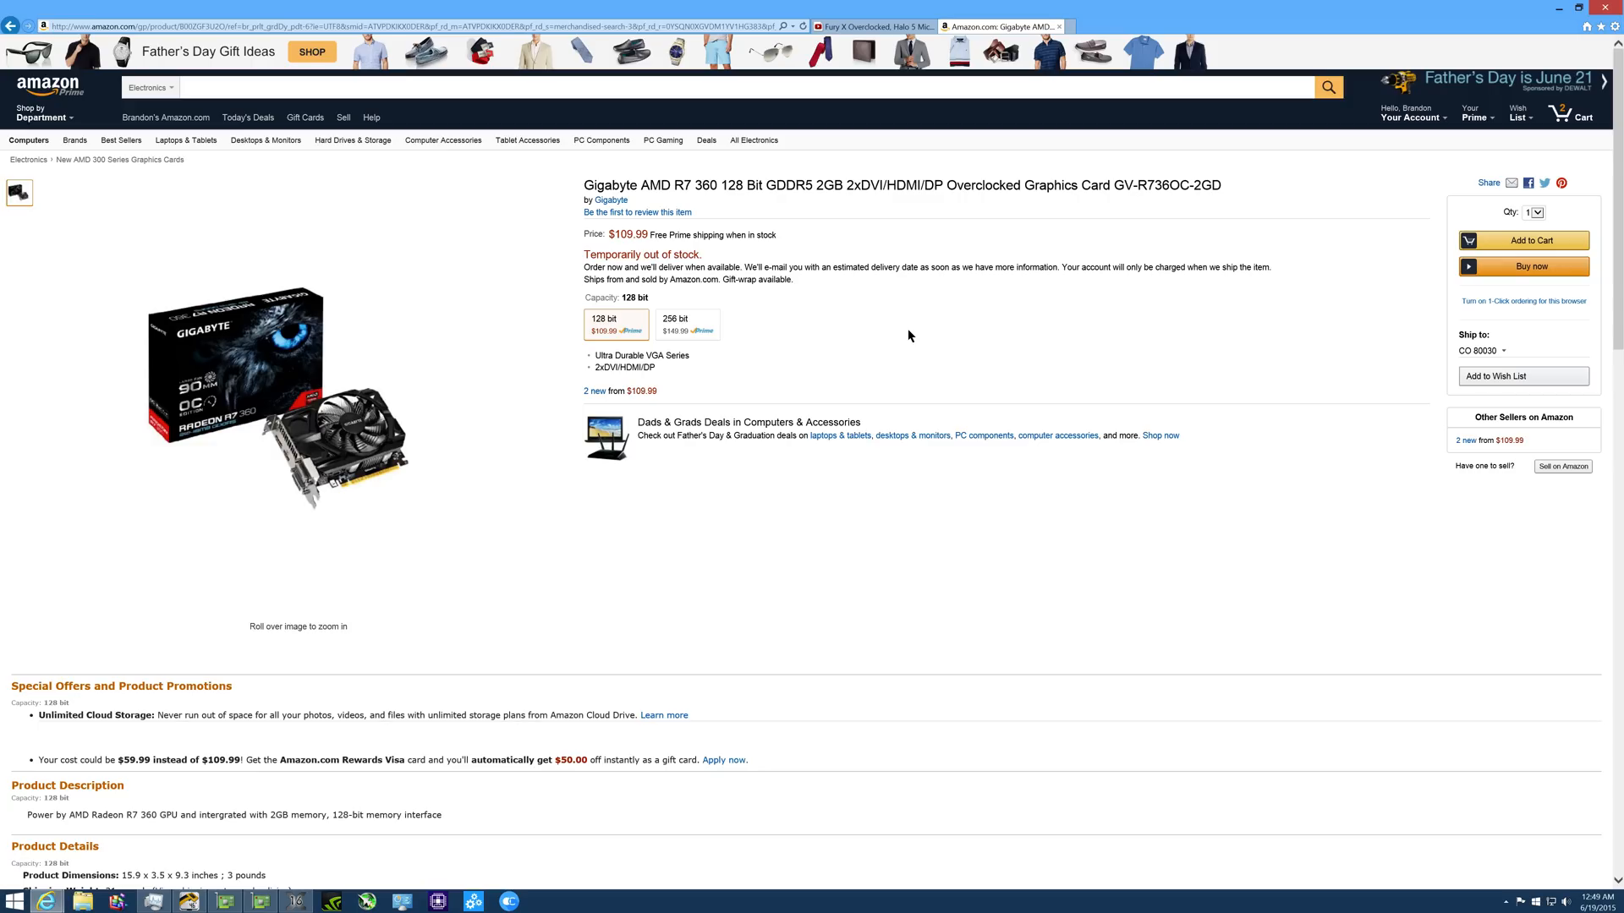
mouse_move(908, 252)
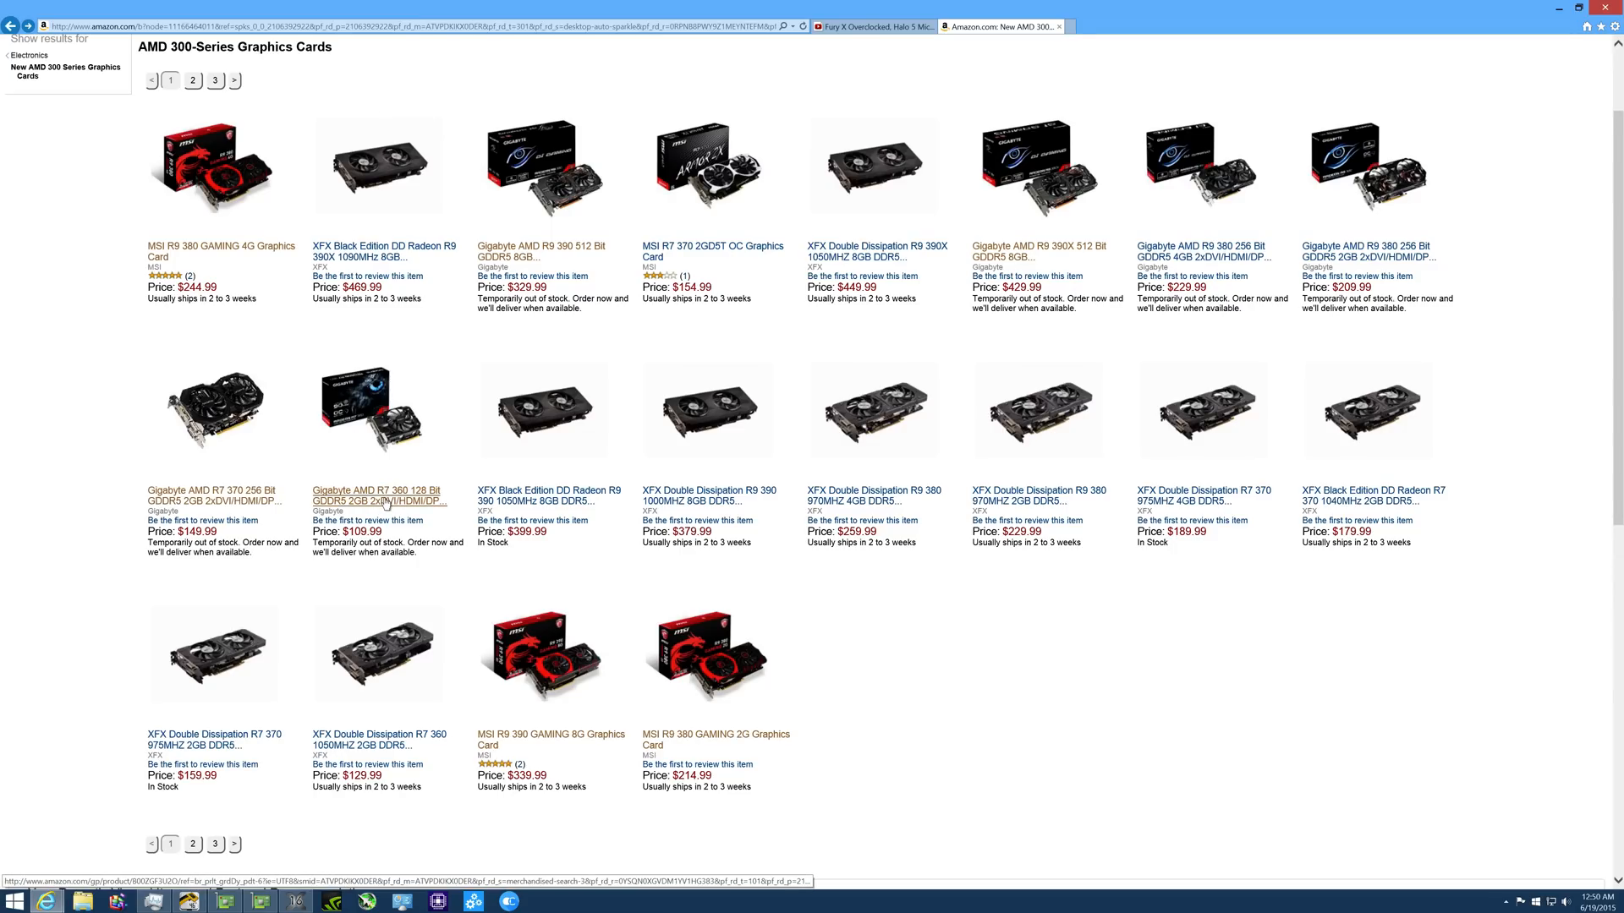
left_click(376, 495)
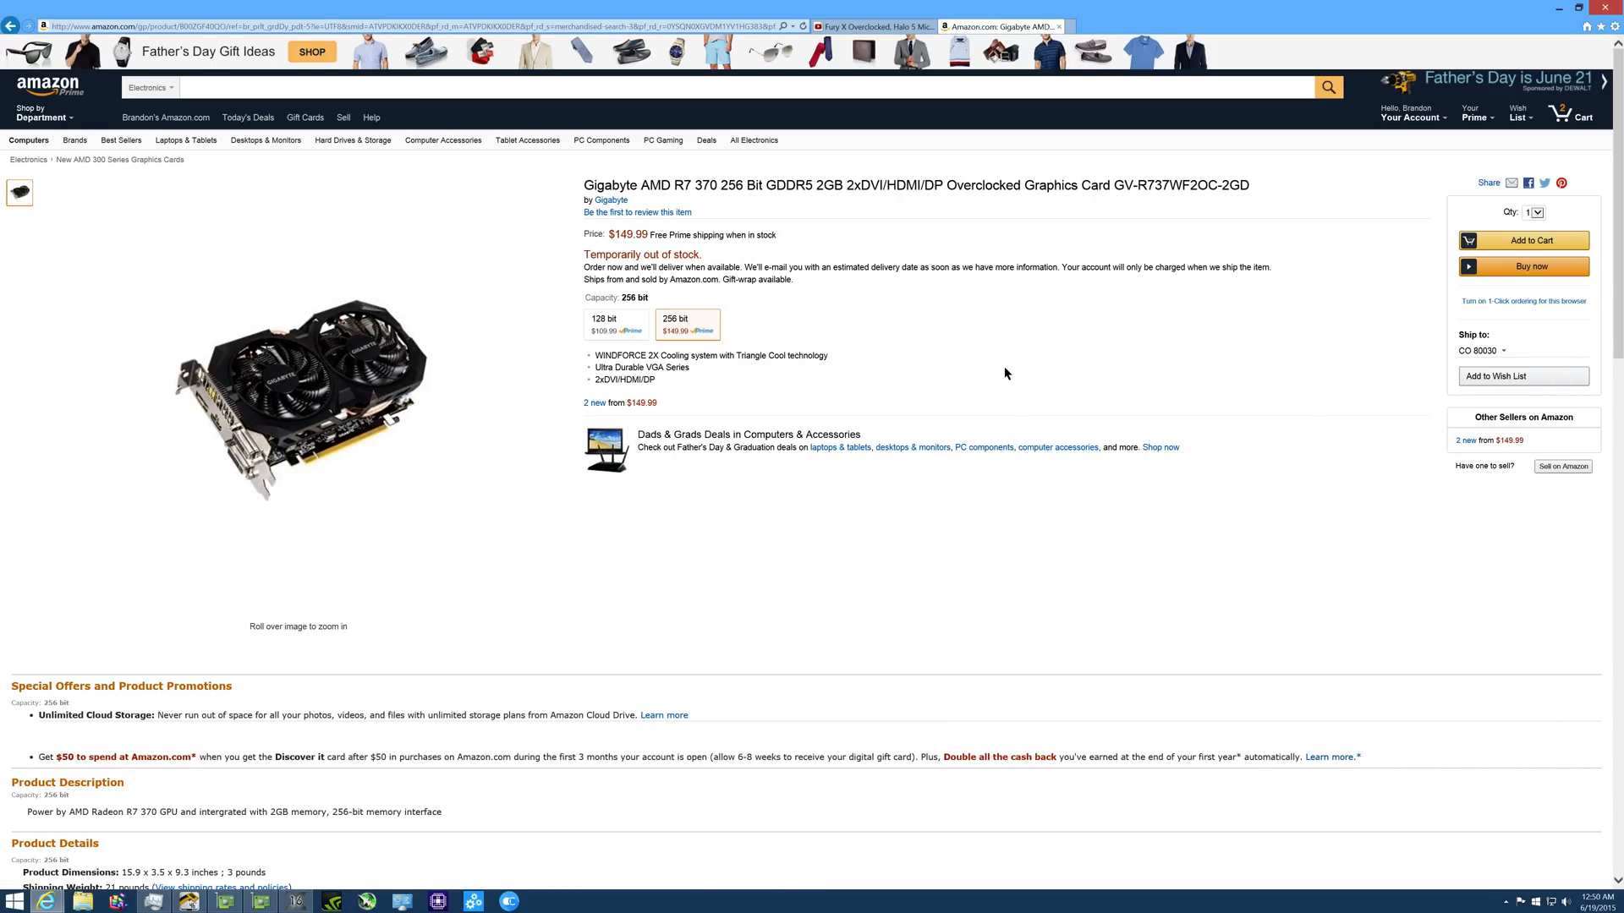
mouse_move(882, 371)
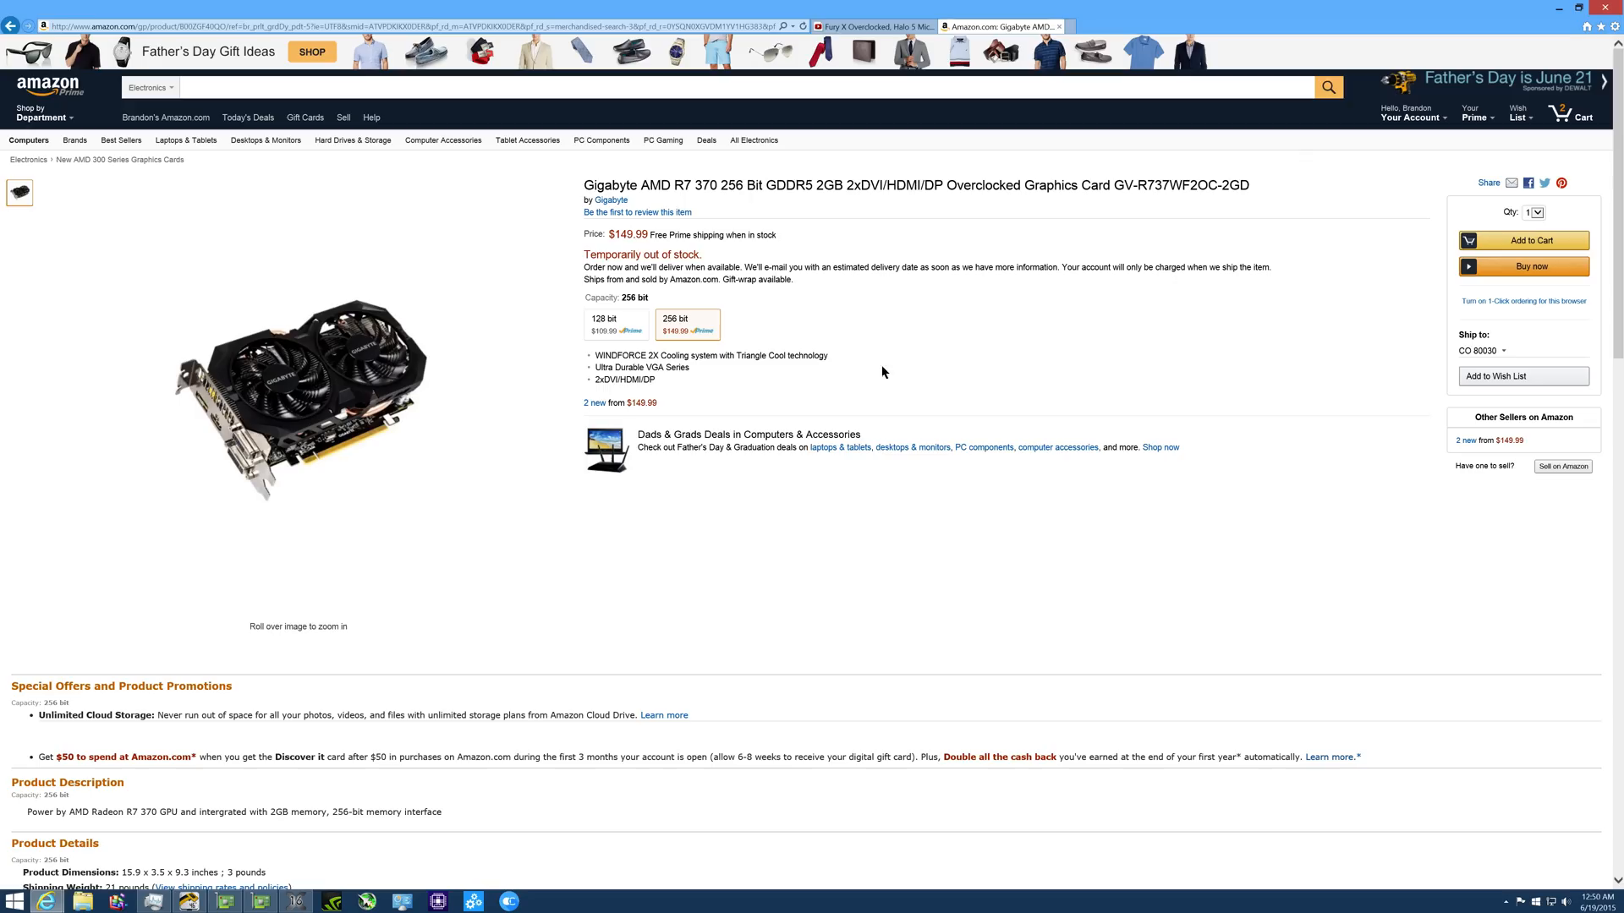
mouse_move(959, 323)
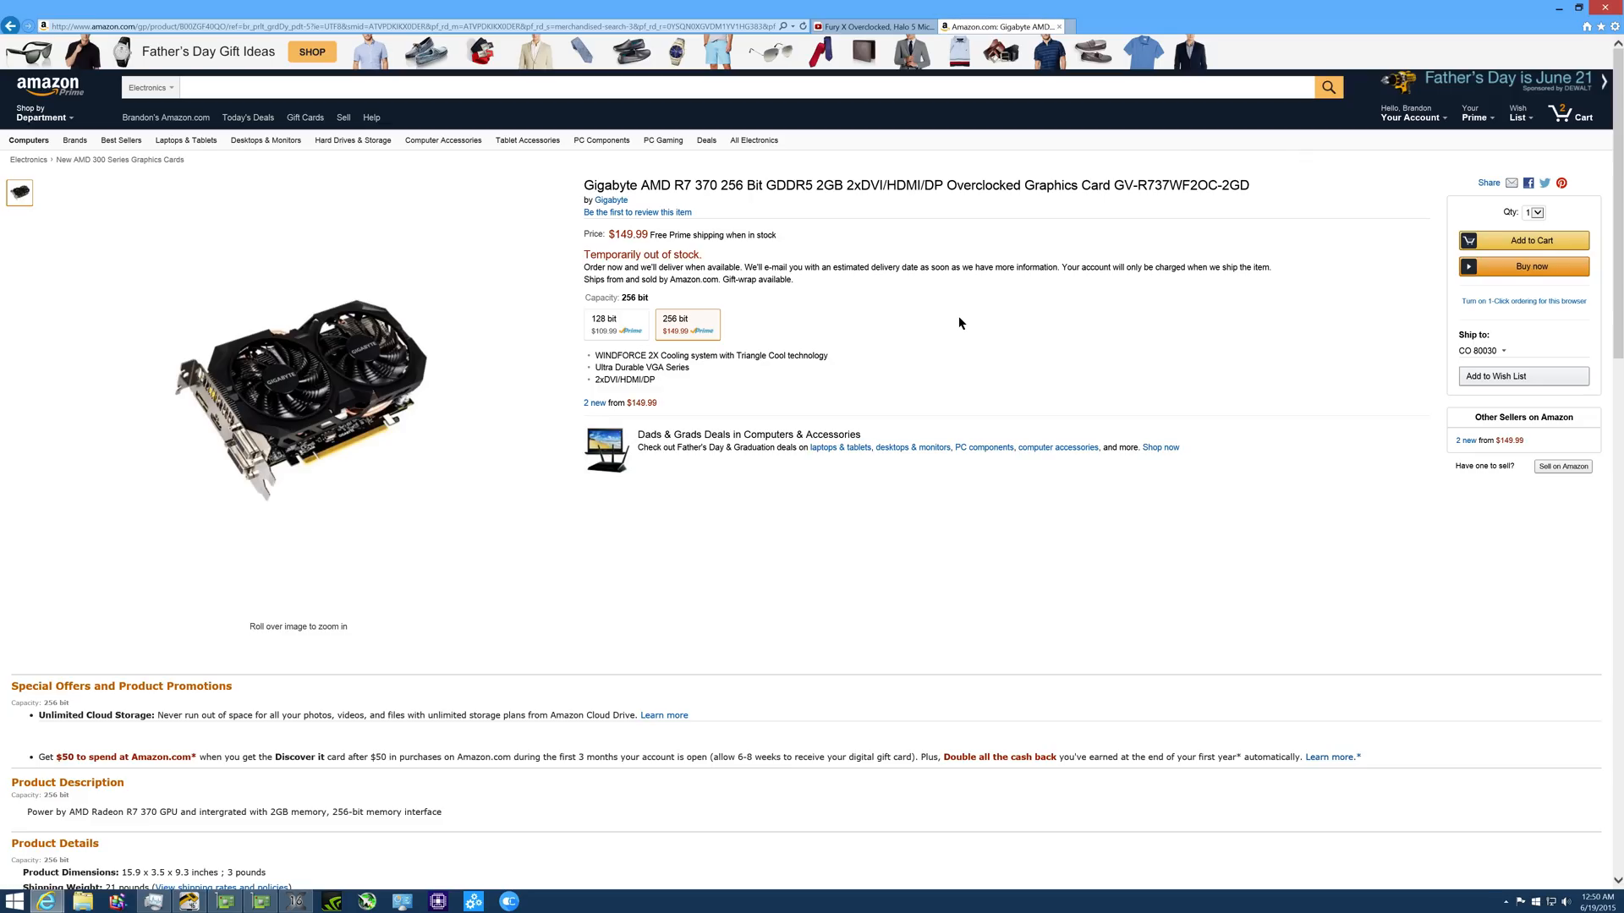
mouse_move(931, 324)
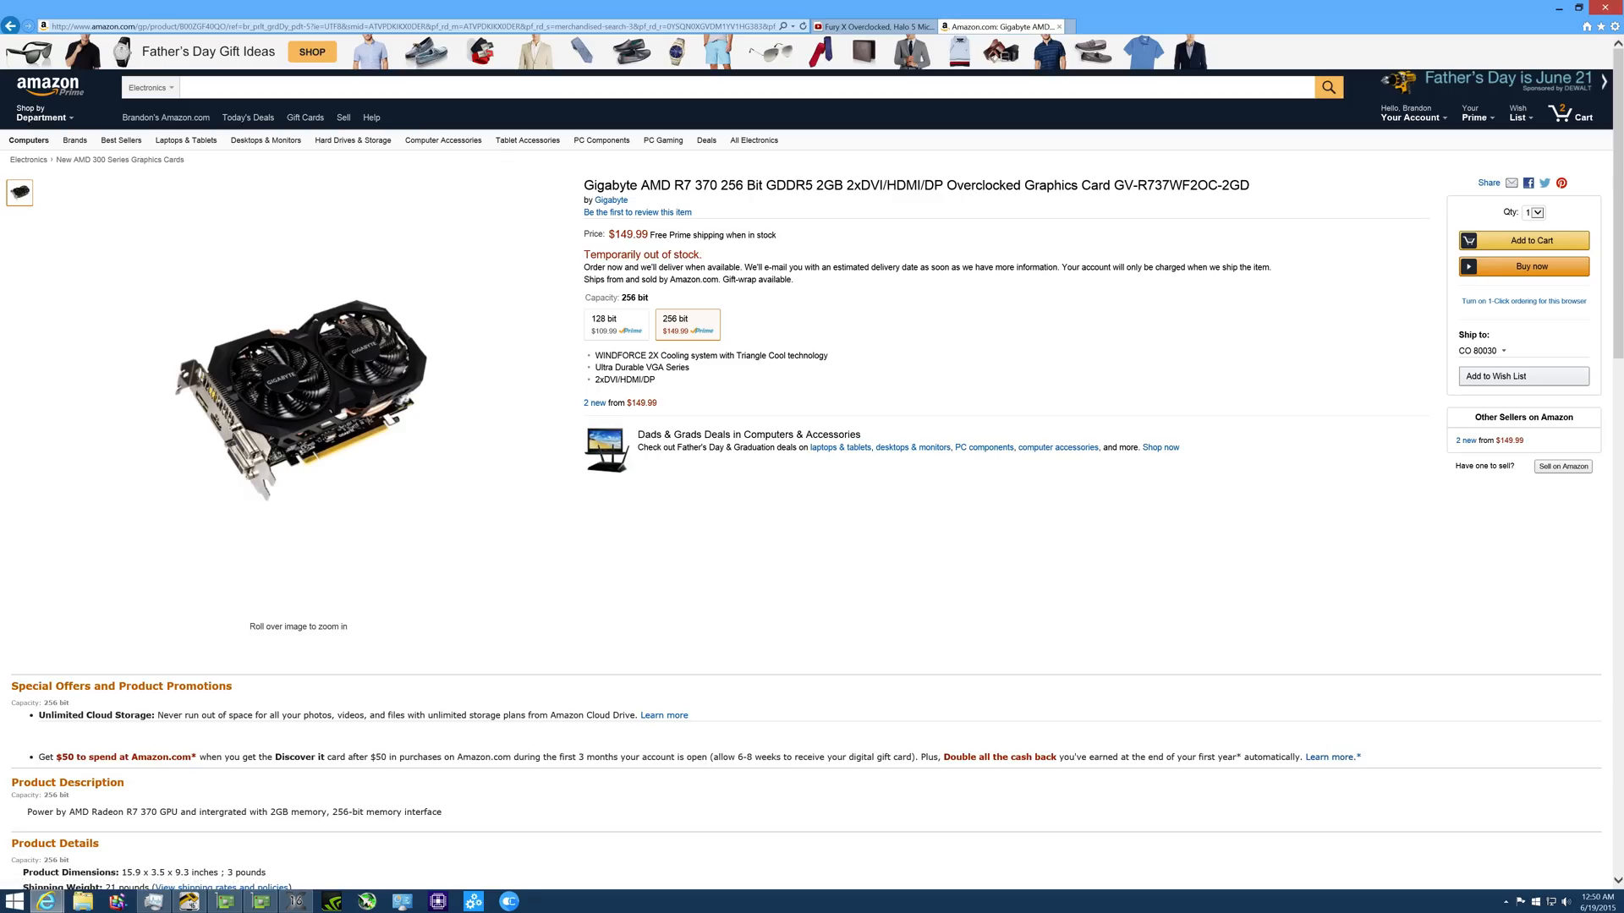
Return to the listings, view the MSI R9 380 GAMING 2G page, then go back.
double_click(826, 186)
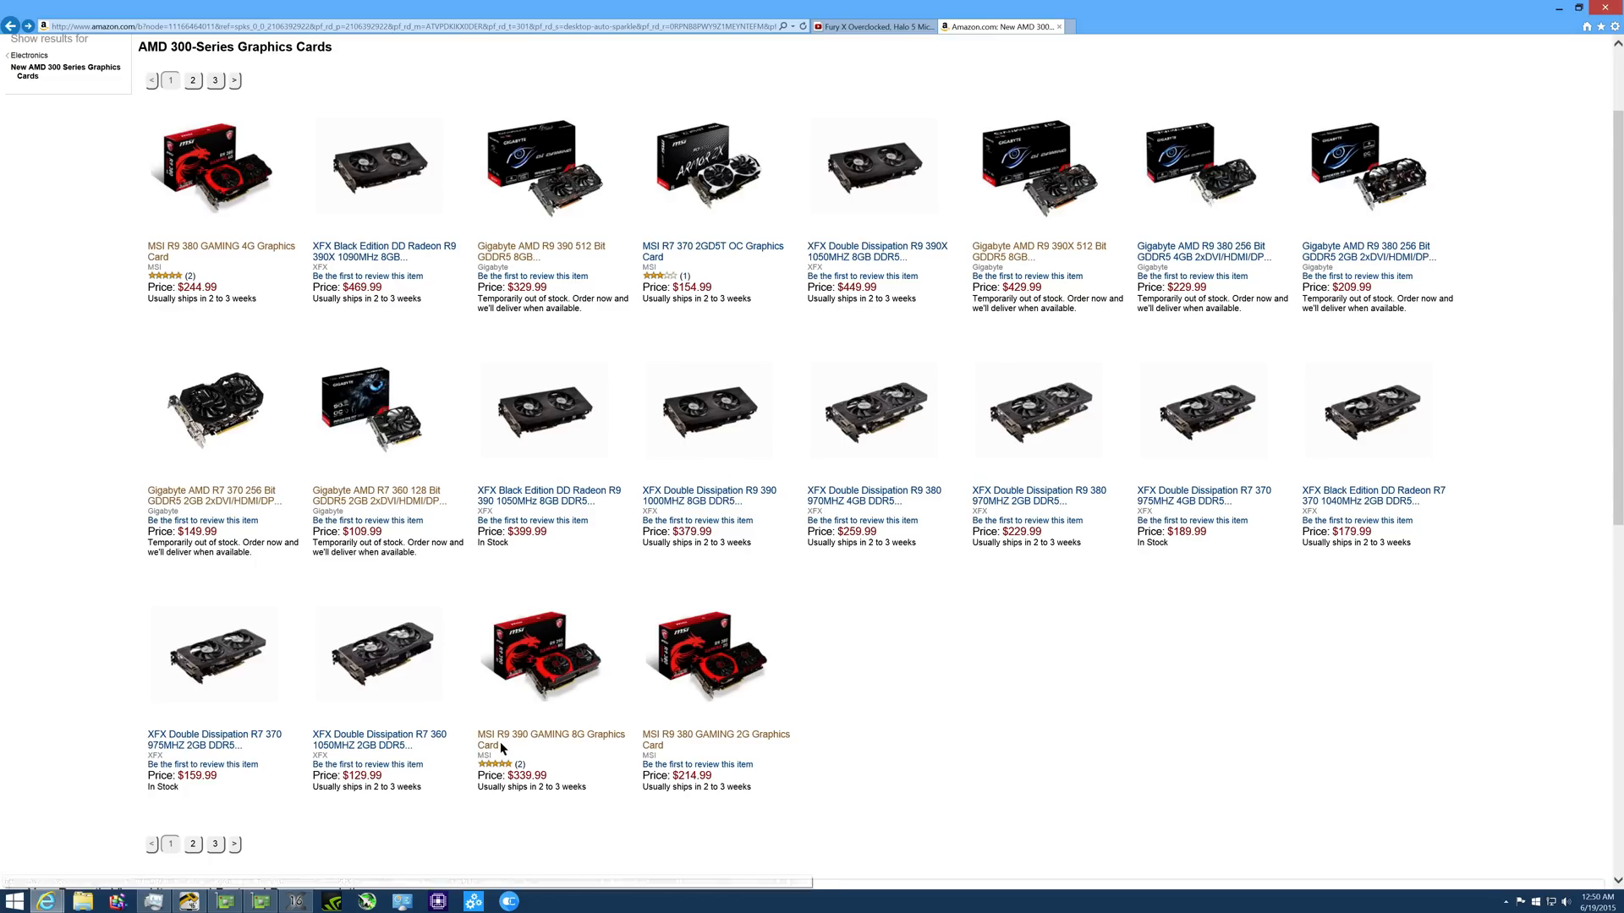
left_click(716, 740)
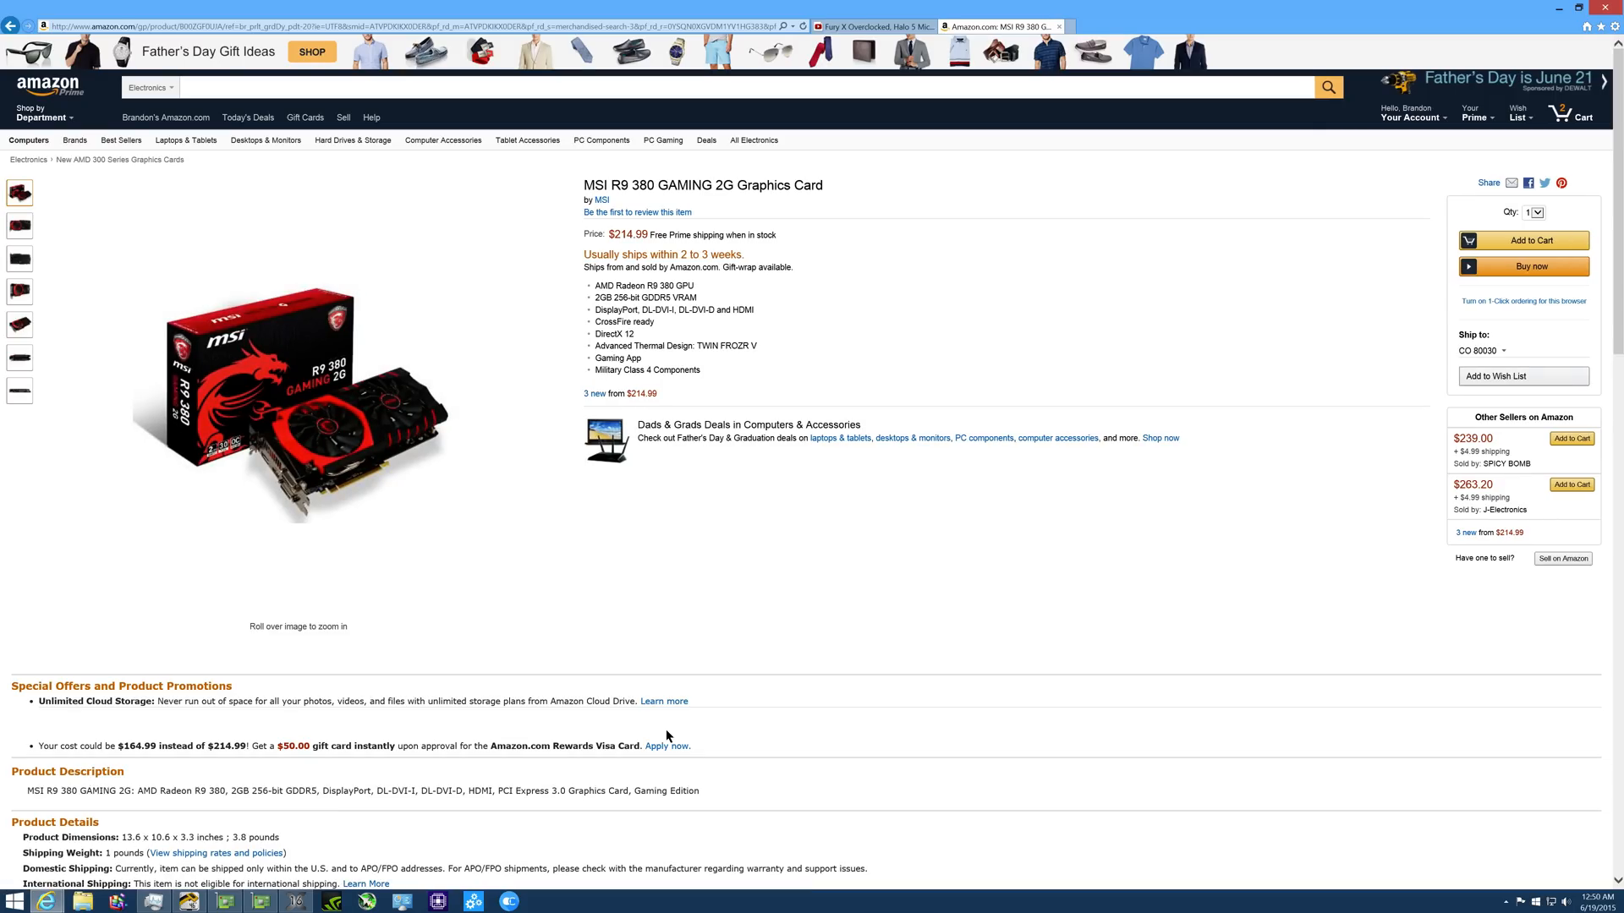
mouse_move(915, 528)
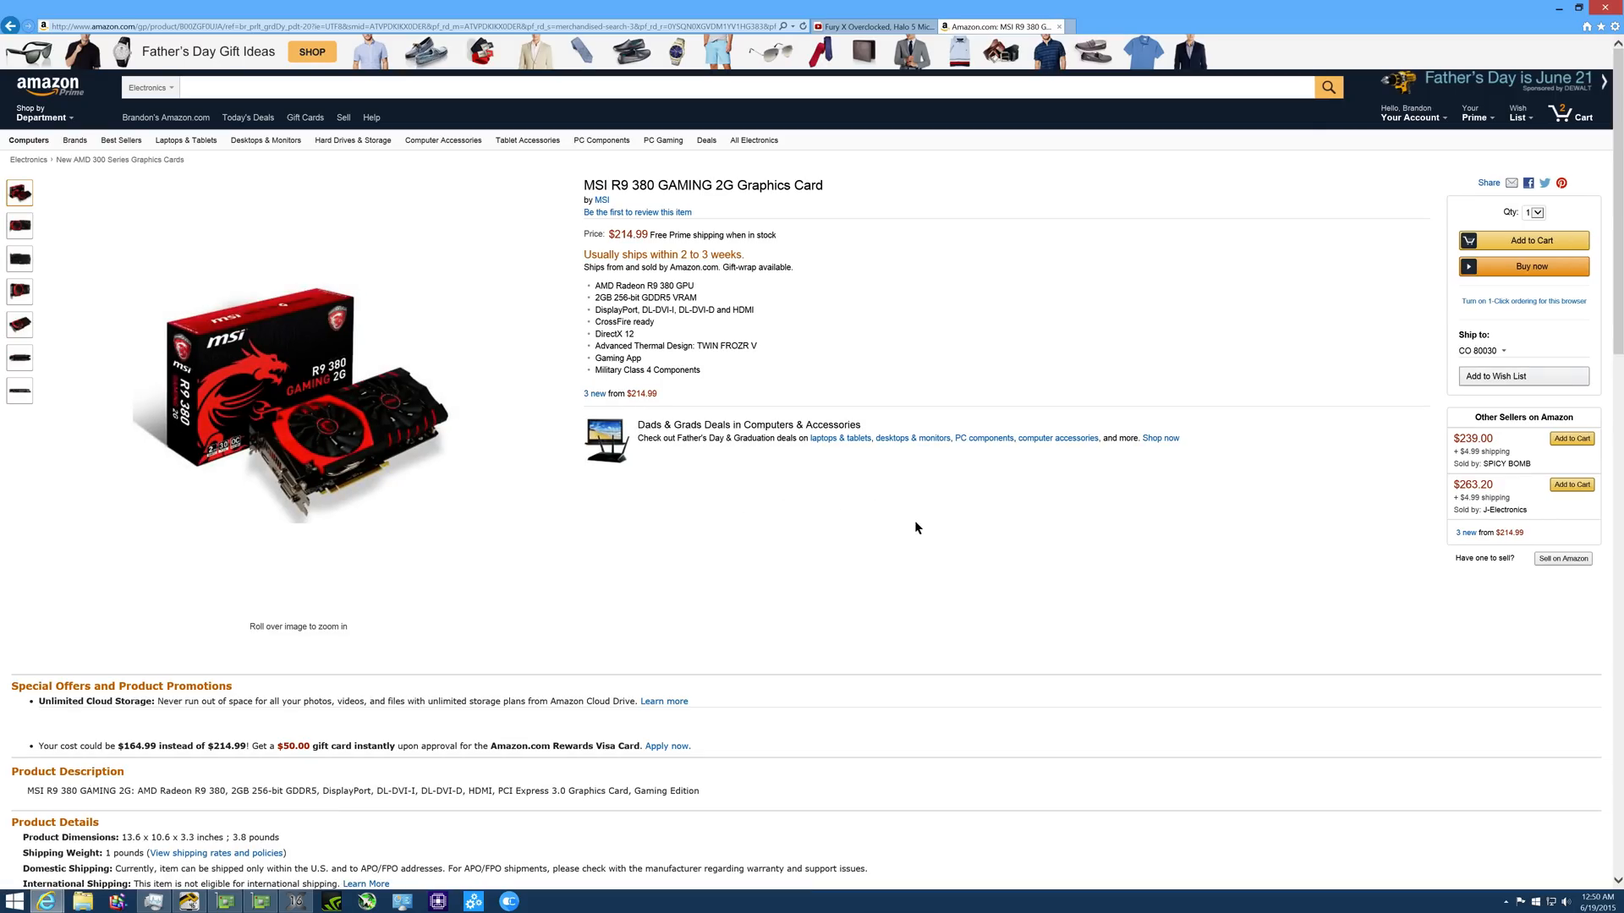
mouse_move(693, 346)
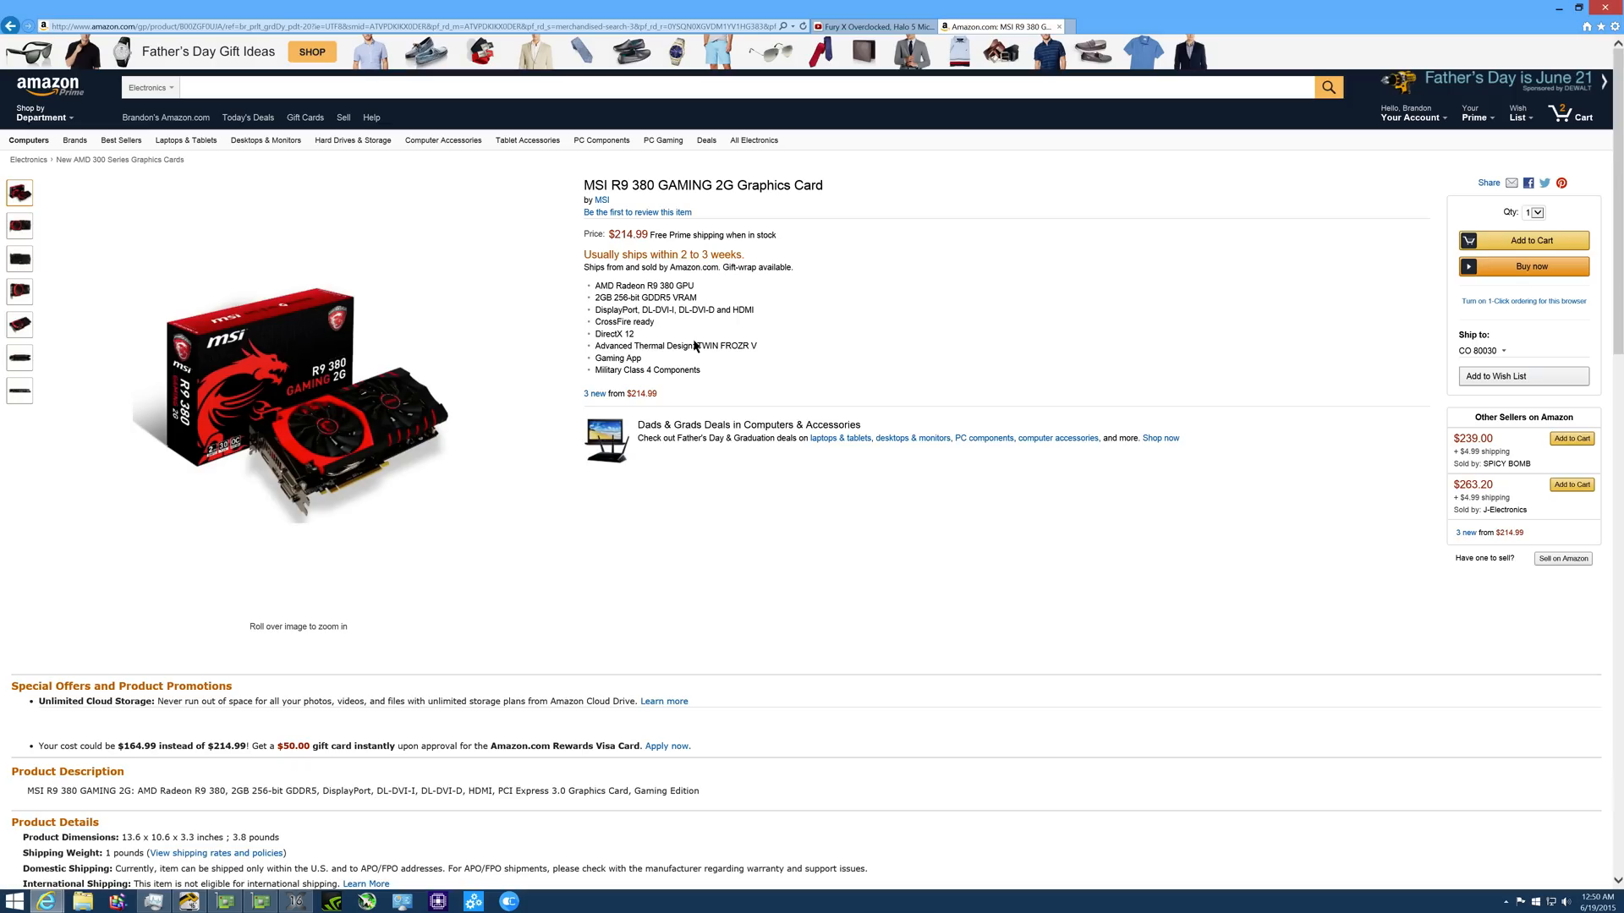
mouse_move(1024, 324)
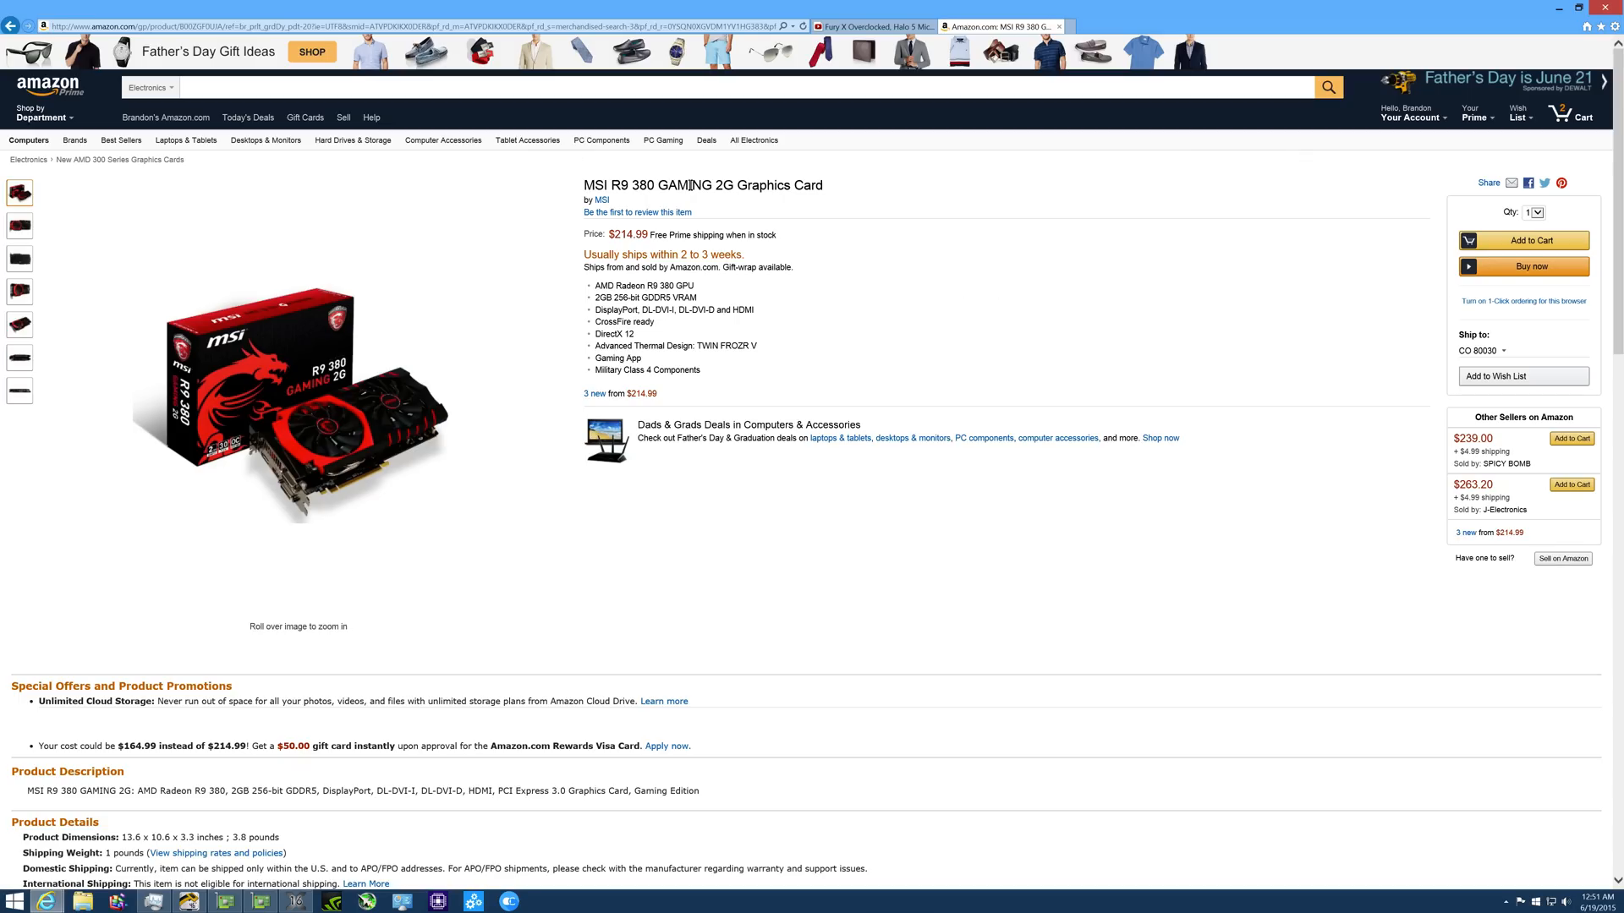
left_click(120, 160)
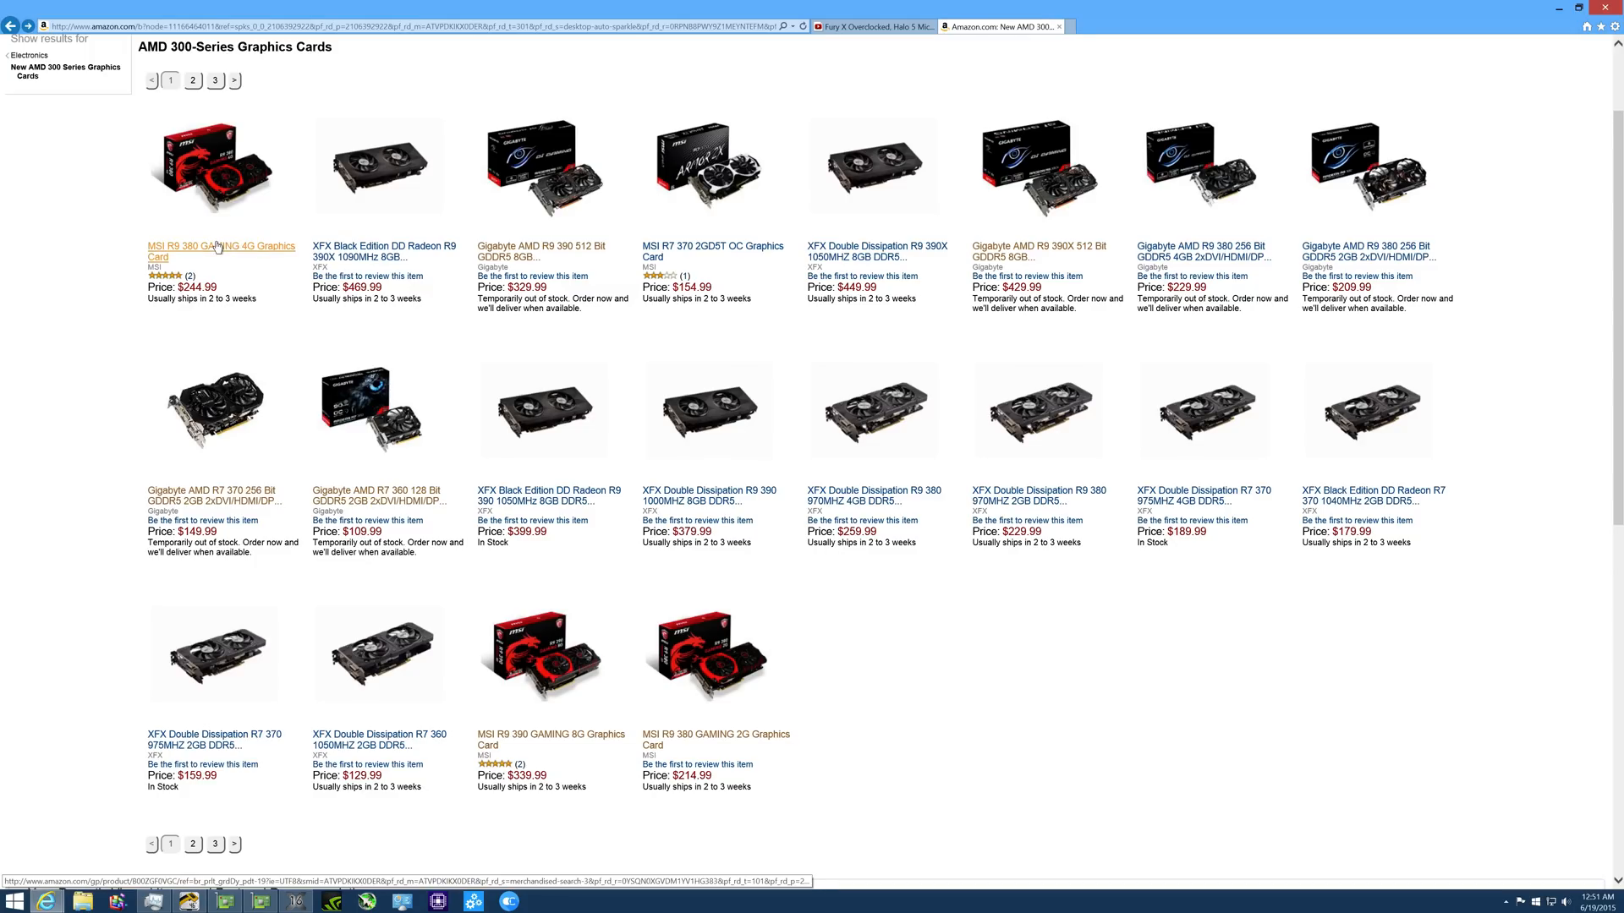
View the MSI R9 380 GAMING 4G page, then open the MSI R9 390 GAMING 8G page.
left_click(220, 252)
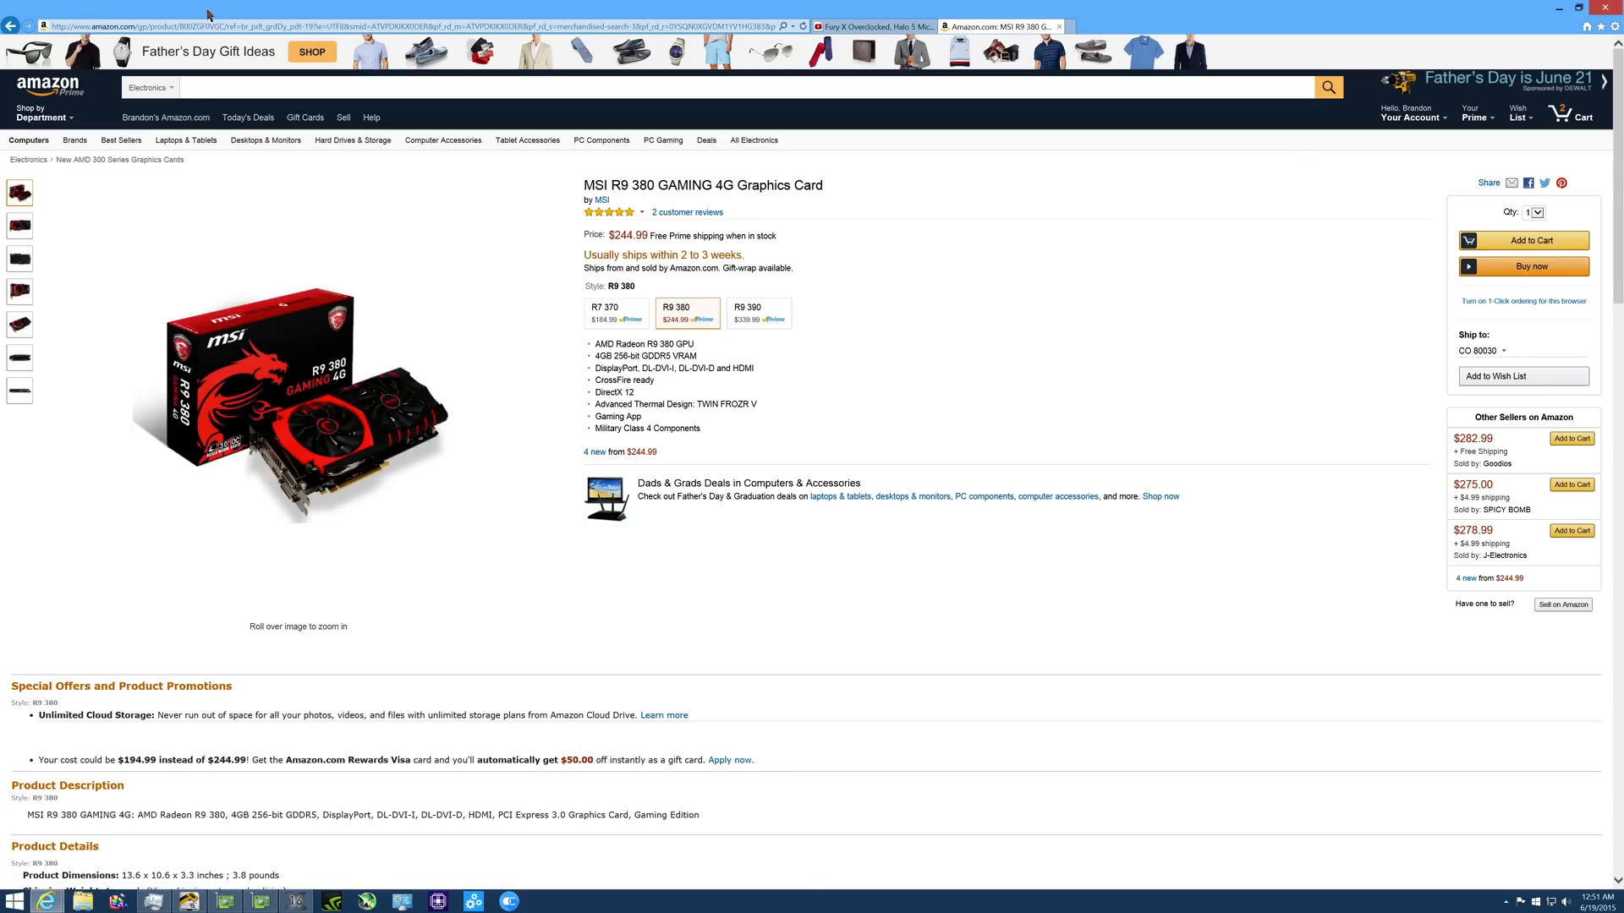
left_click(120, 160)
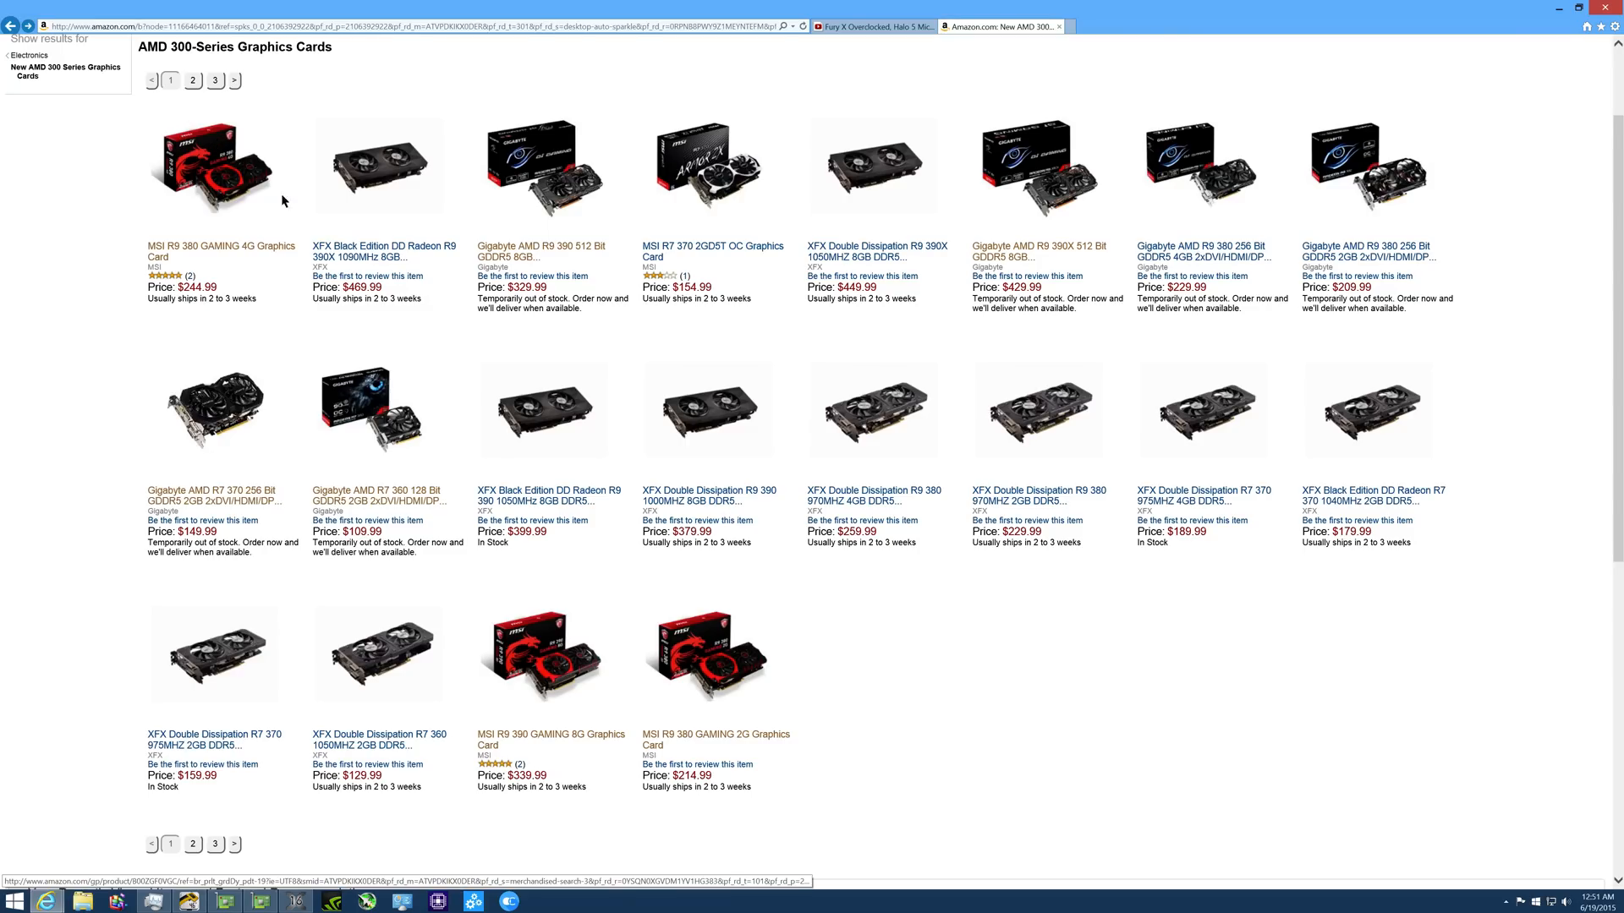
mouse_move(590, 746)
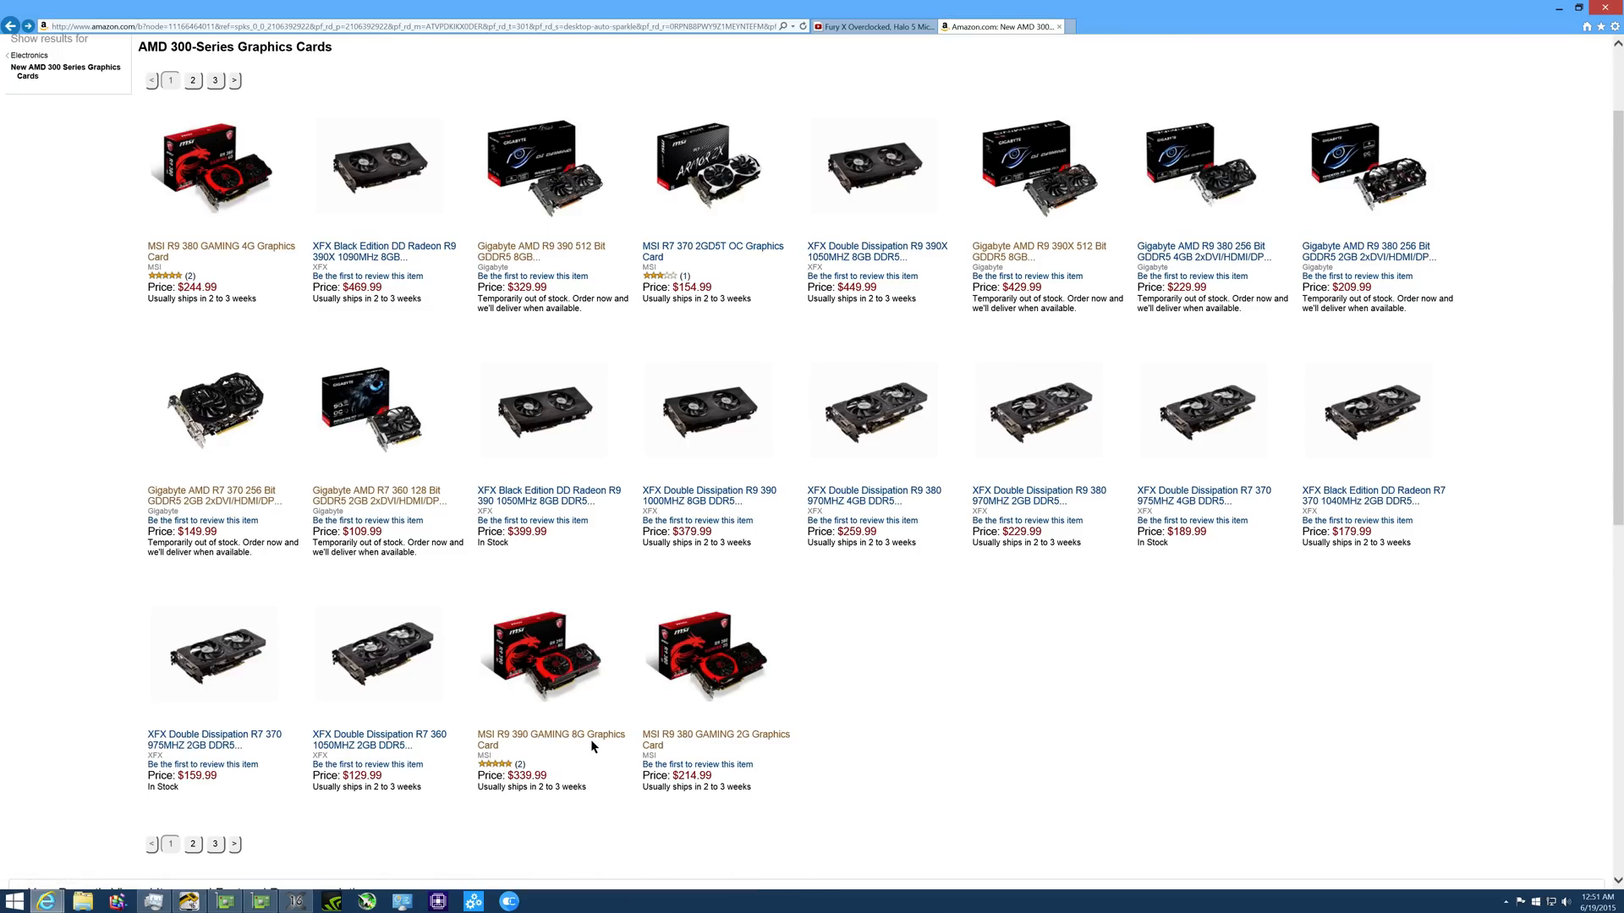
left_click(550, 739)
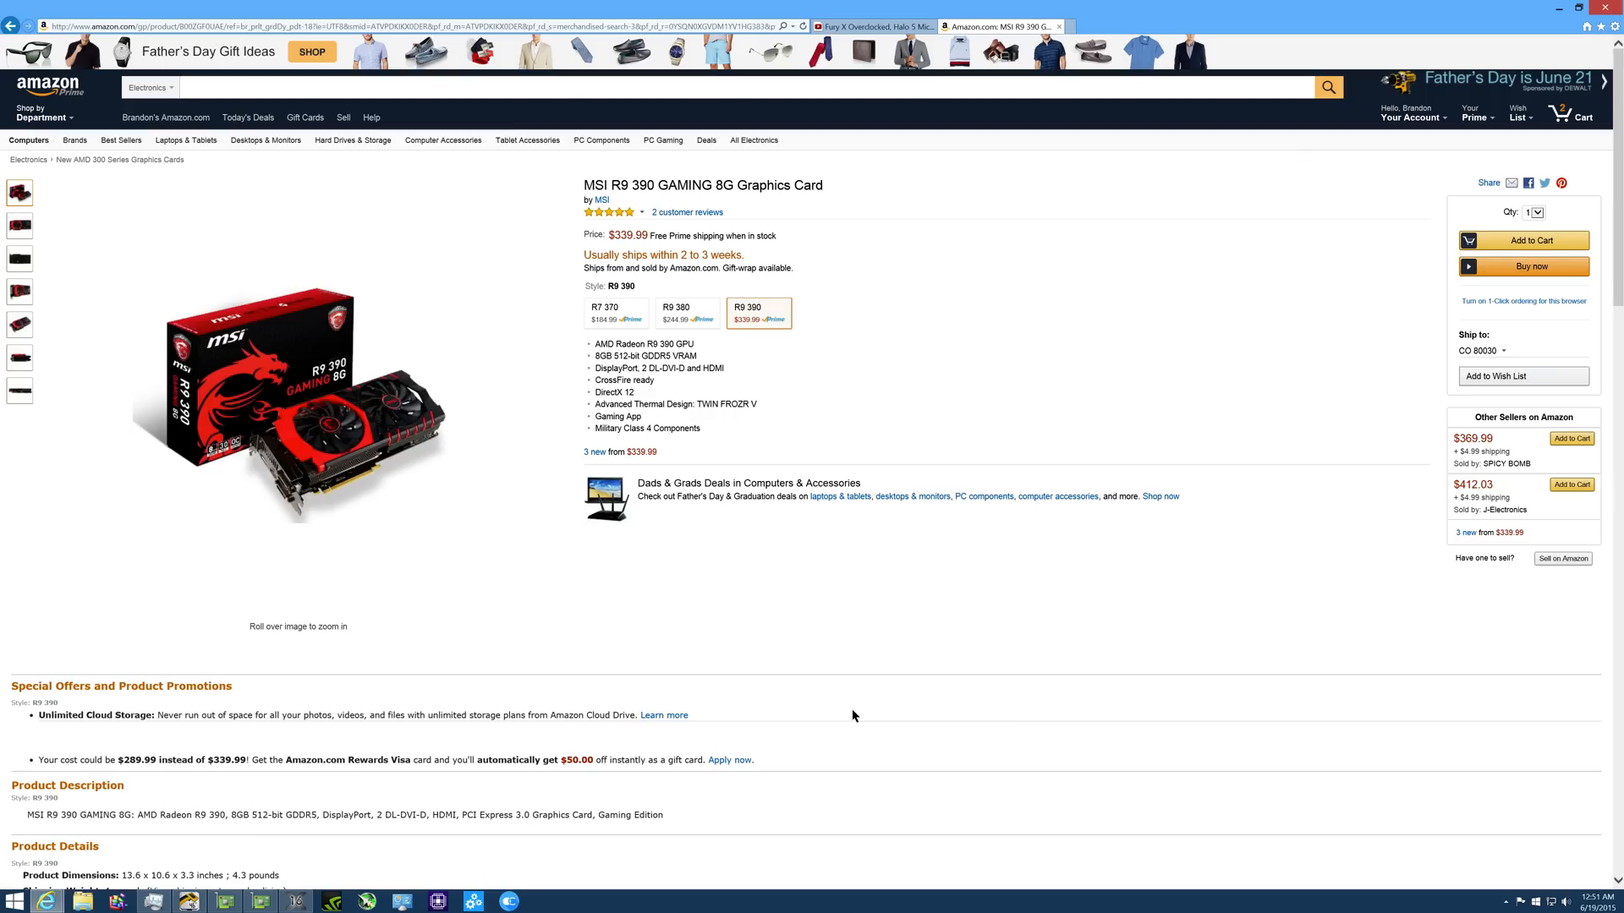
mouse_move(785, 437)
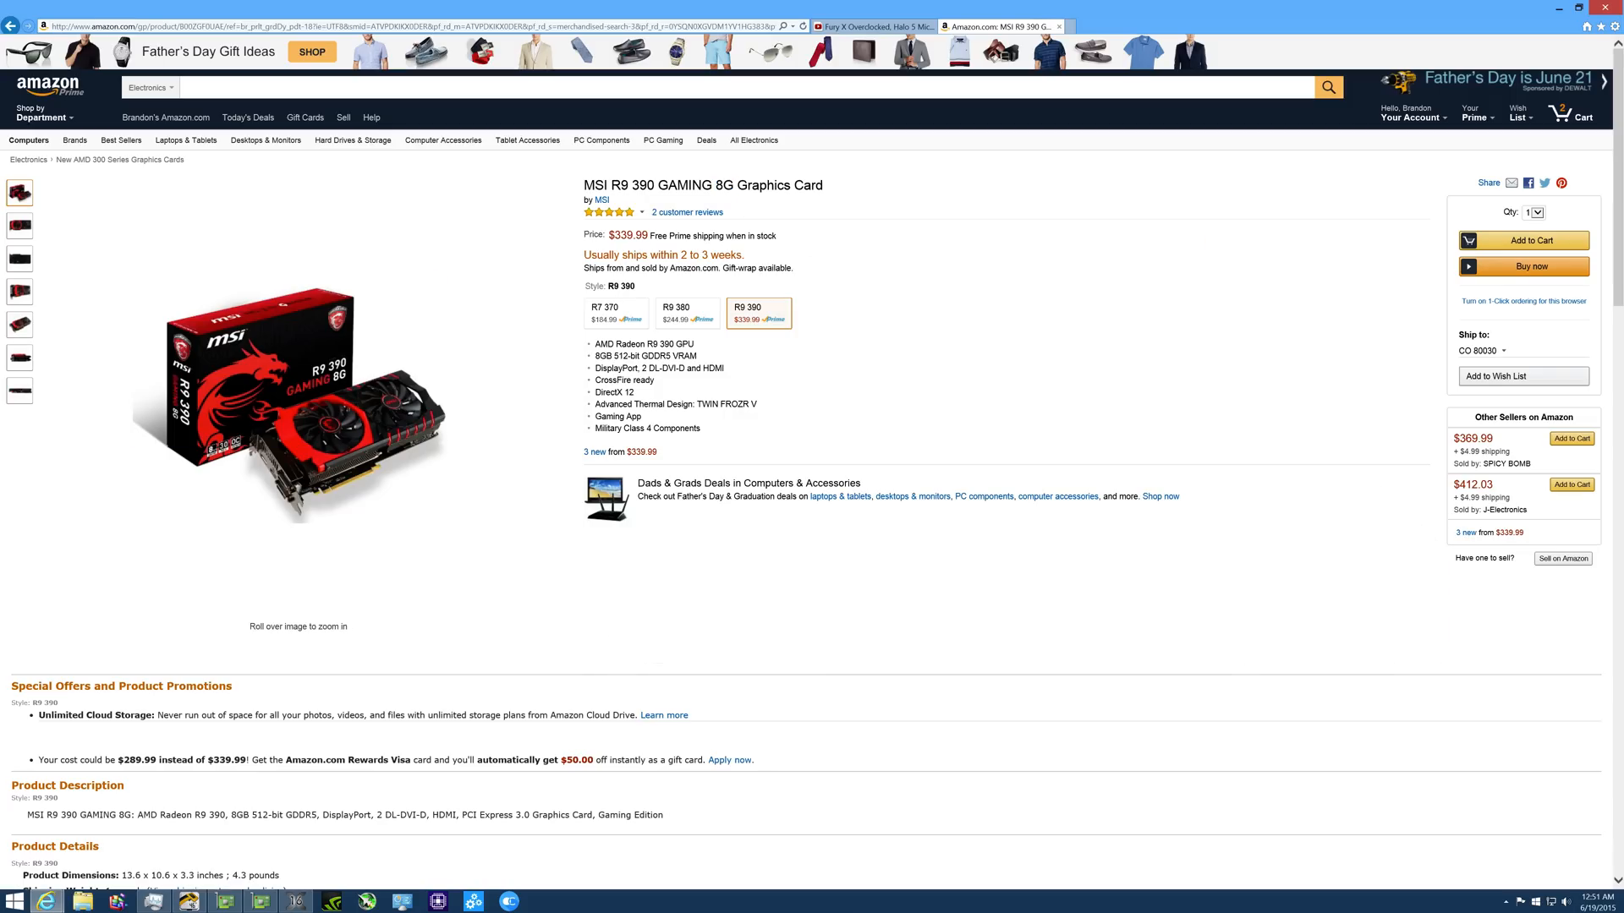
Go back from the MSI R9 390 GAMING 8G page to the AMD 300-series listings.
left_click(120, 159)
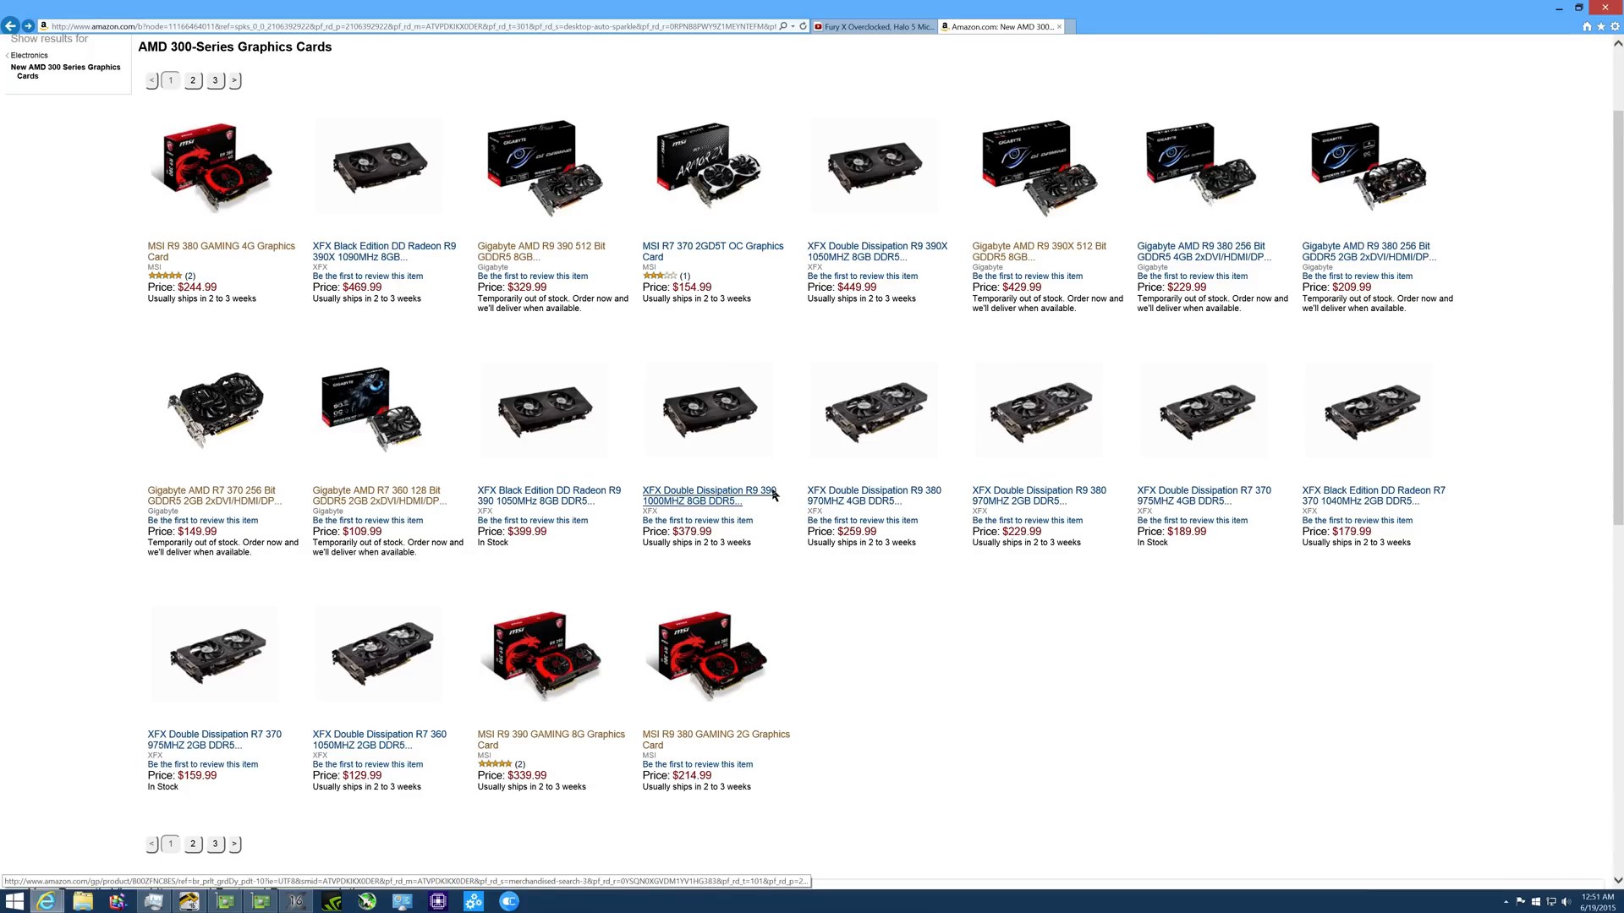
mouse_move(1199, 250)
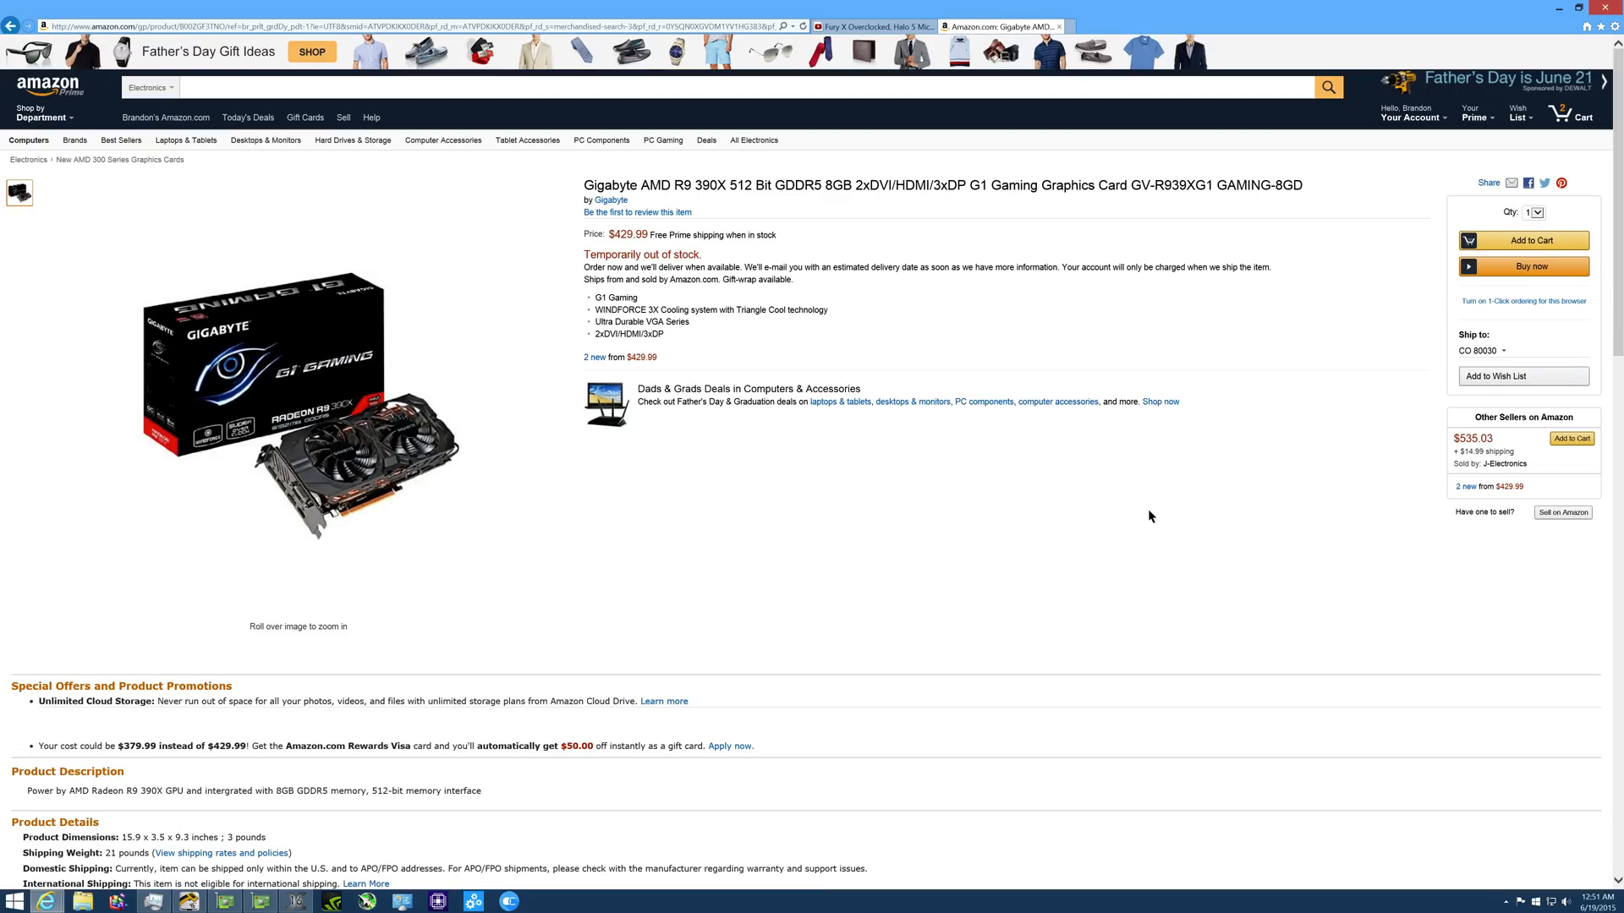
mouse_move(849, 176)
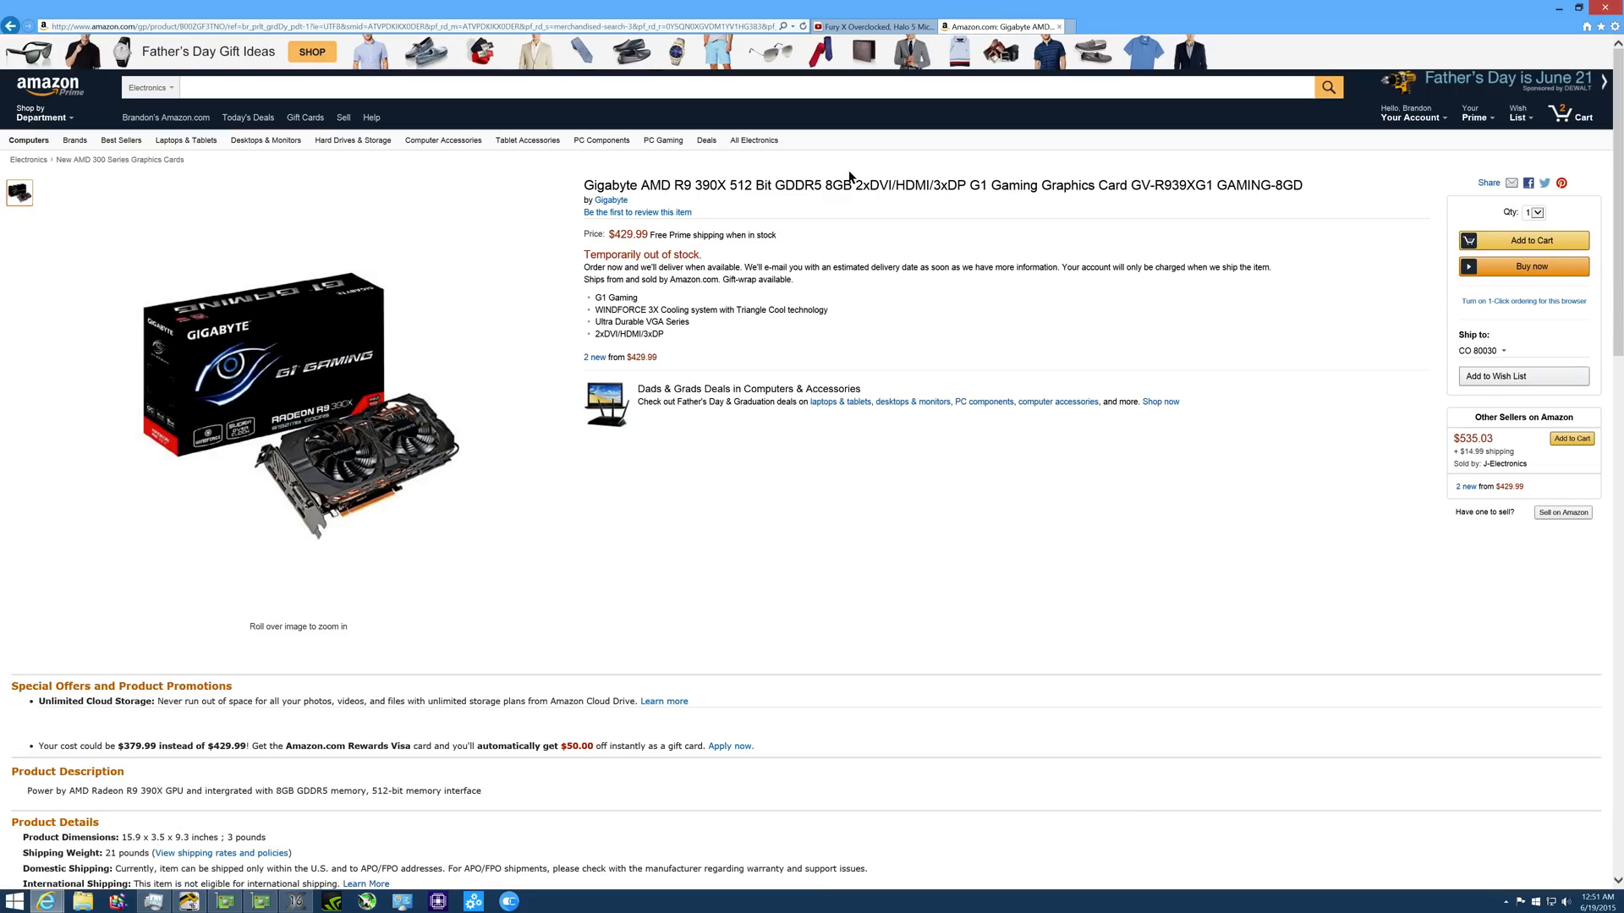
mouse_move(882, 231)
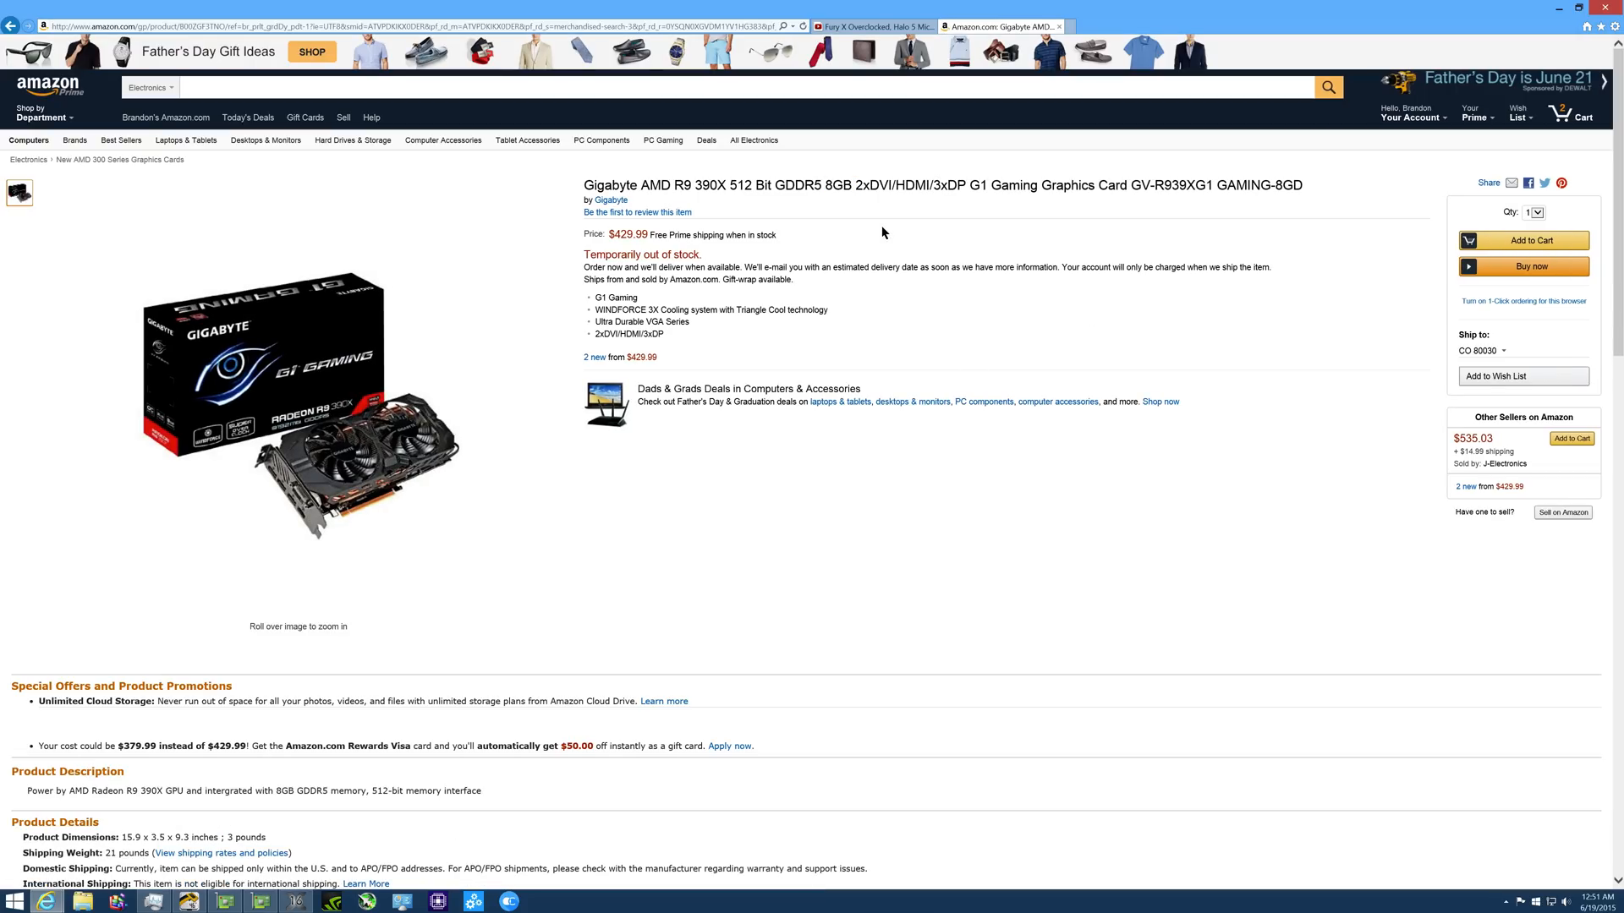